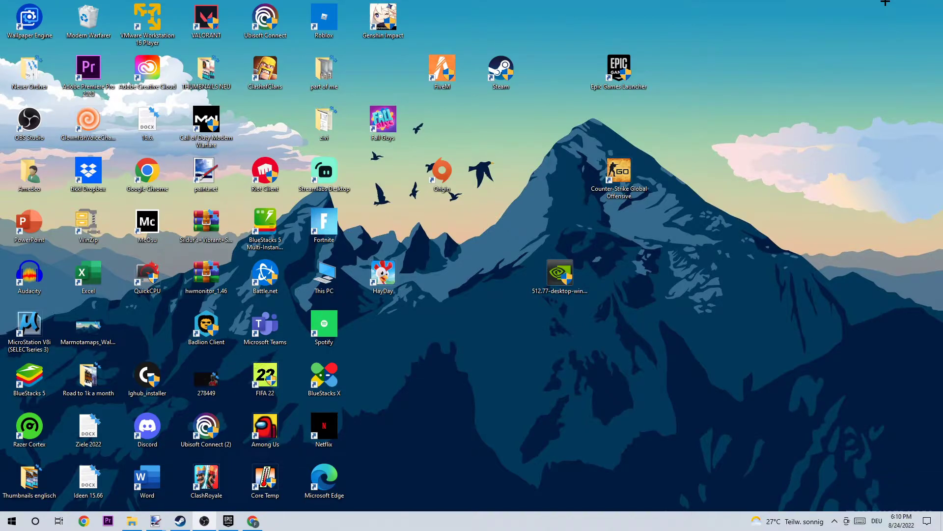
Open This PC in File Explorer and bring up its context menu.
{"action": "double_click", "coordinate": [323, 278]}
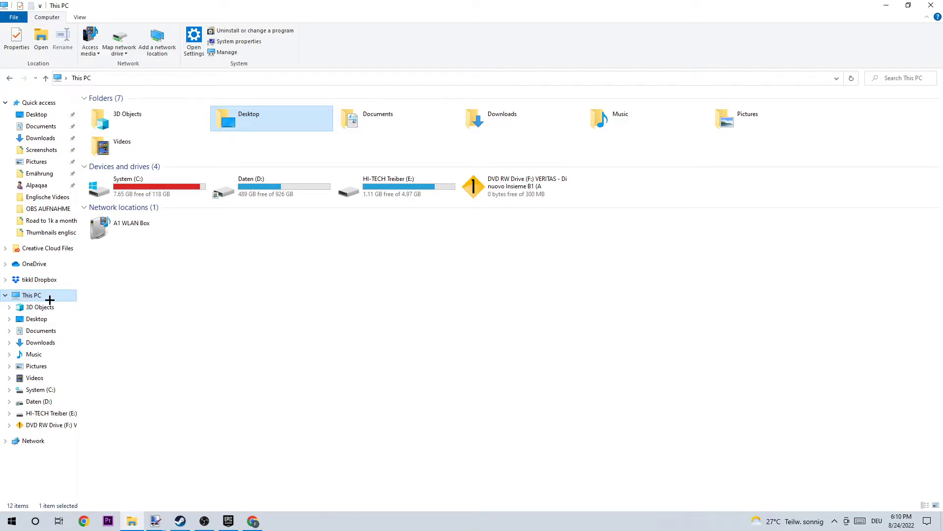
{"action": "right_click", "coordinate": [30, 295]}
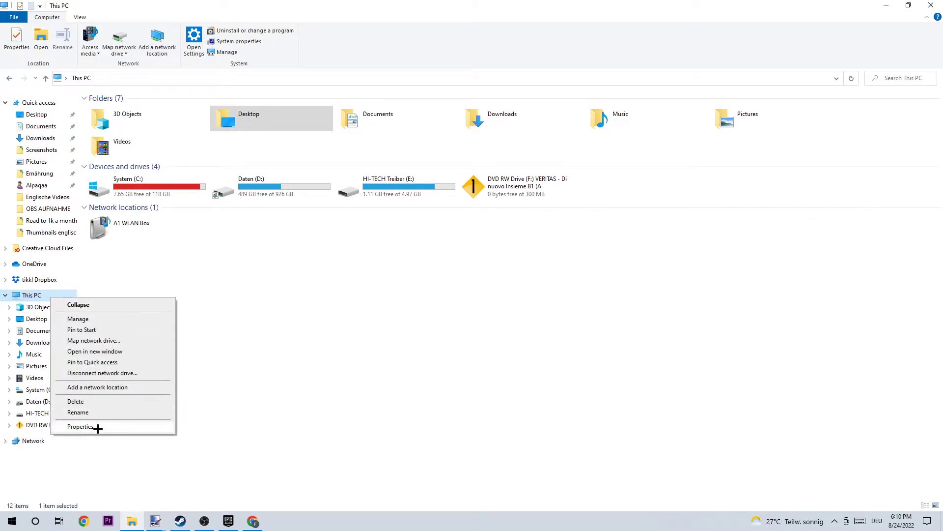
View the PC's About details, then Advanced system settings and Performance options.
{"action": "left_click", "coordinate": [80, 426]}
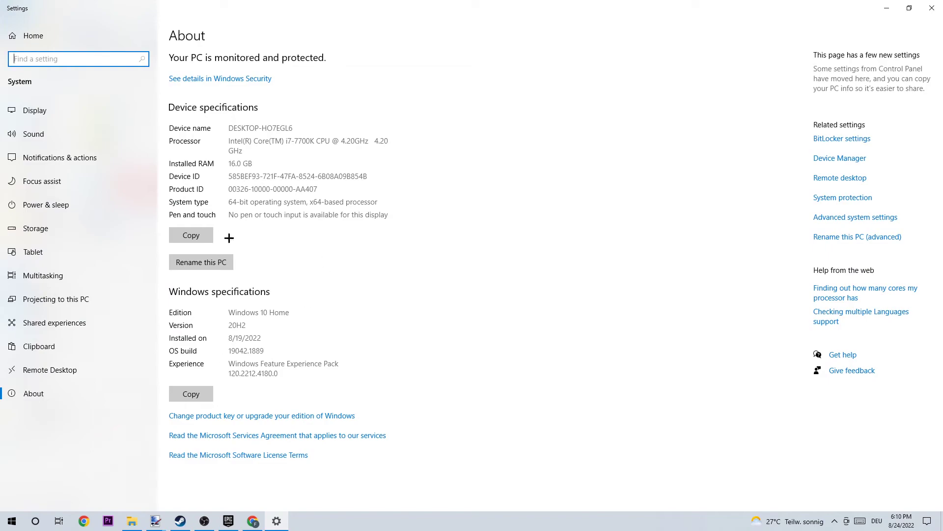
{"action": "mouse_move", "coordinate": [809, 222]}
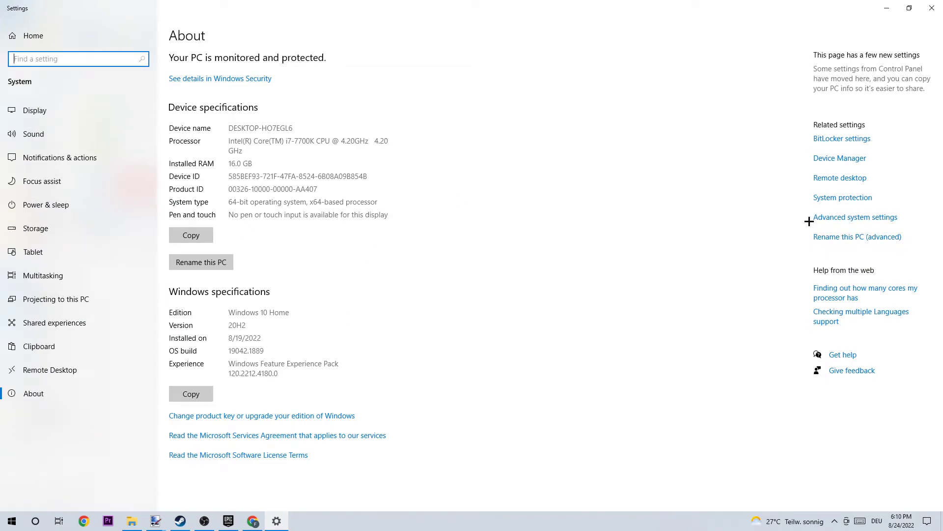
{"action": "mouse_move", "coordinate": [843, 197]}
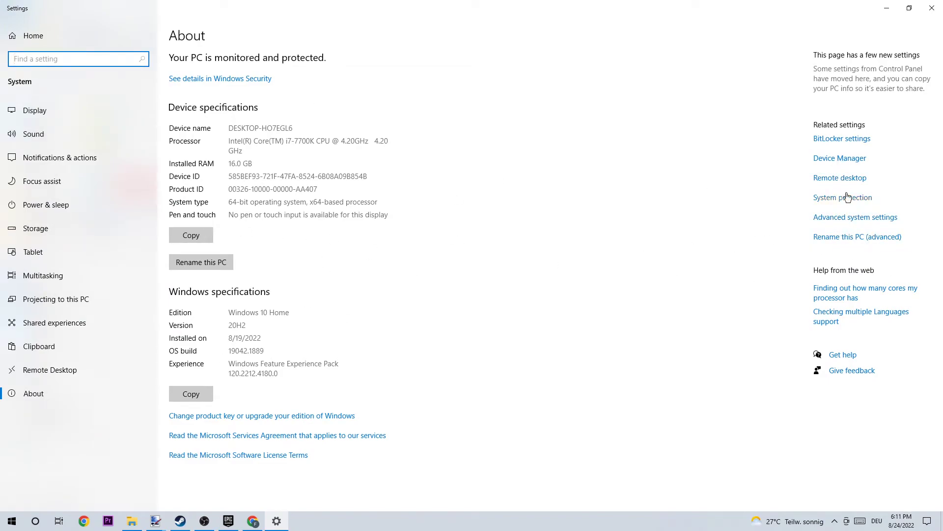
{"action": "mouse_move", "coordinate": [852, 224]}
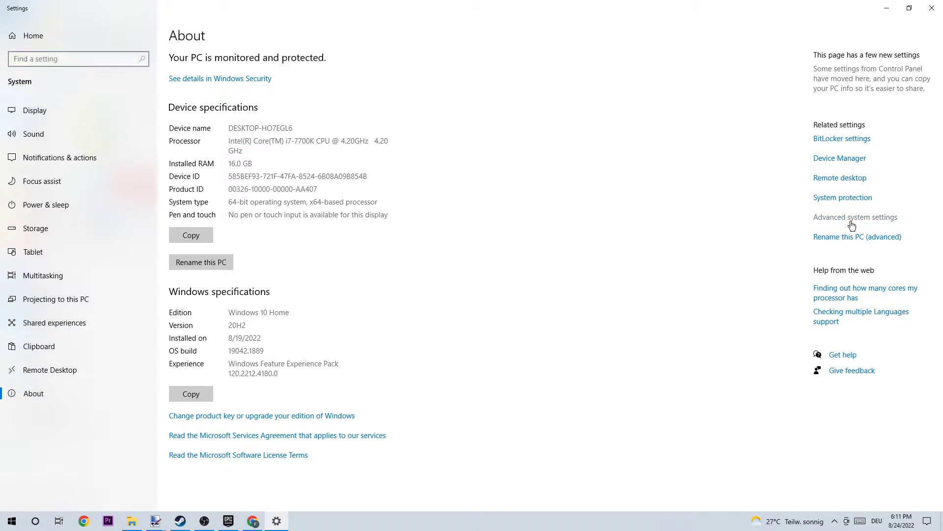
{"action": "left_click", "coordinate": [855, 217]}
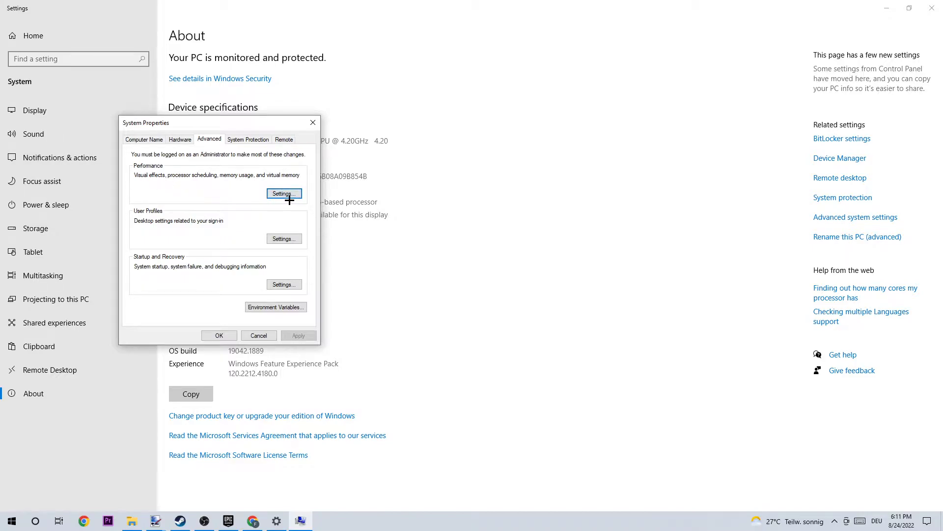
{"action": "left_click", "coordinate": [283, 194]}
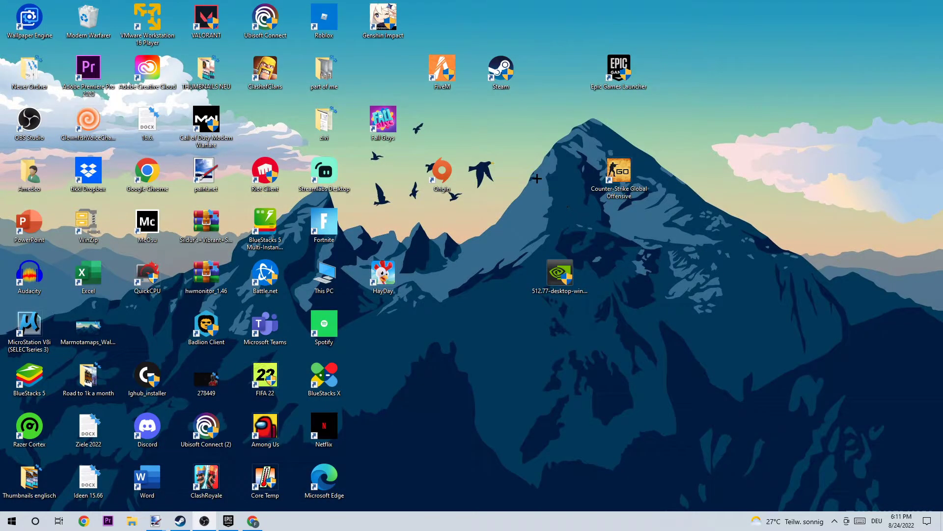
{"action": "mouse_move", "coordinate": [537, 177]}
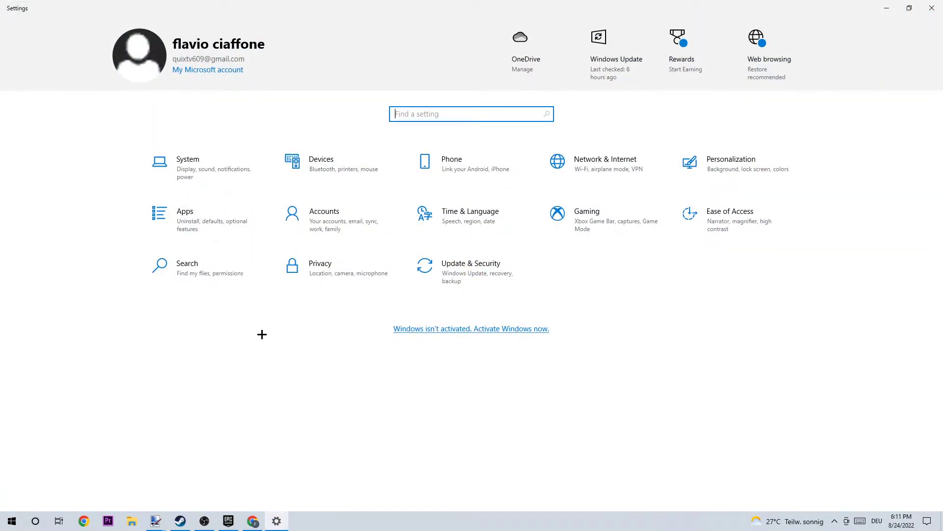
Open System display settings and scroll to scale, resolution and multiple displays.
{"action": "left_click", "coordinate": [187, 163]}
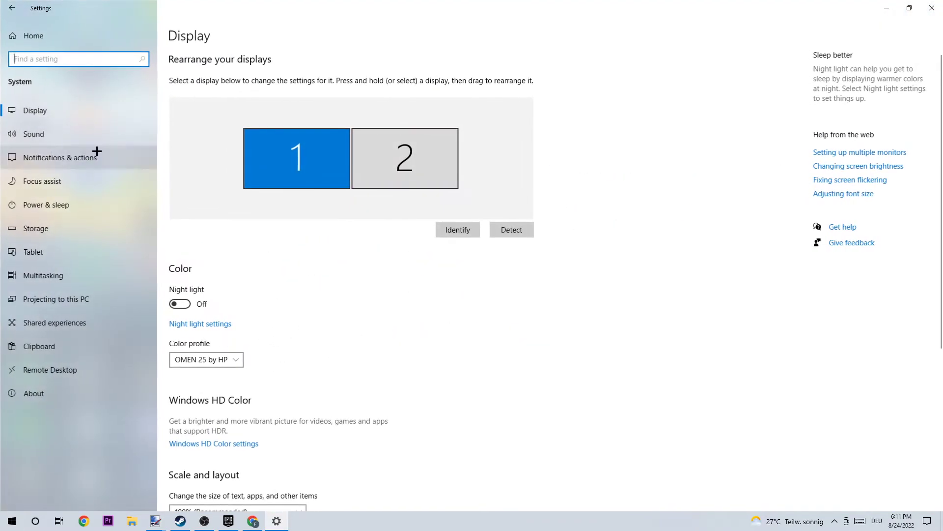
{"action": "mouse_move", "coordinate": [437, 131]}
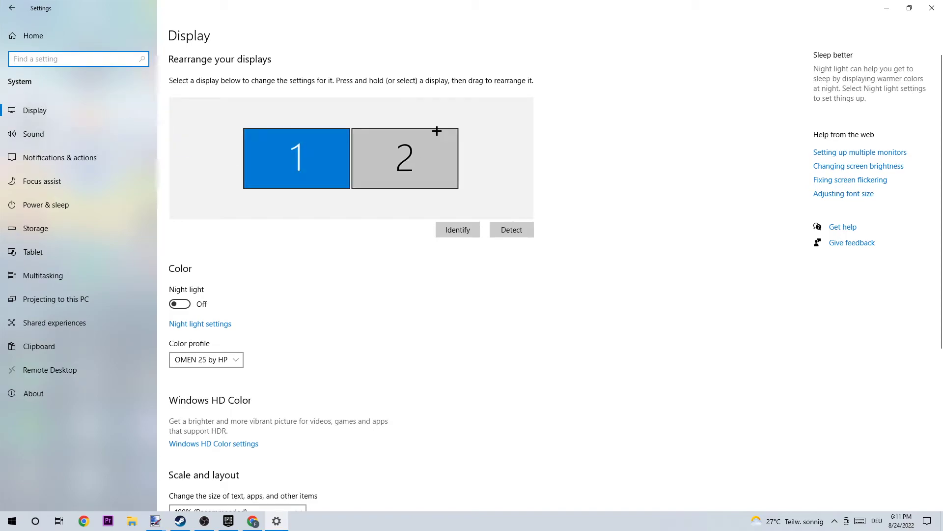
{"action": "mouse_move", "coordinate": [457, 140]}
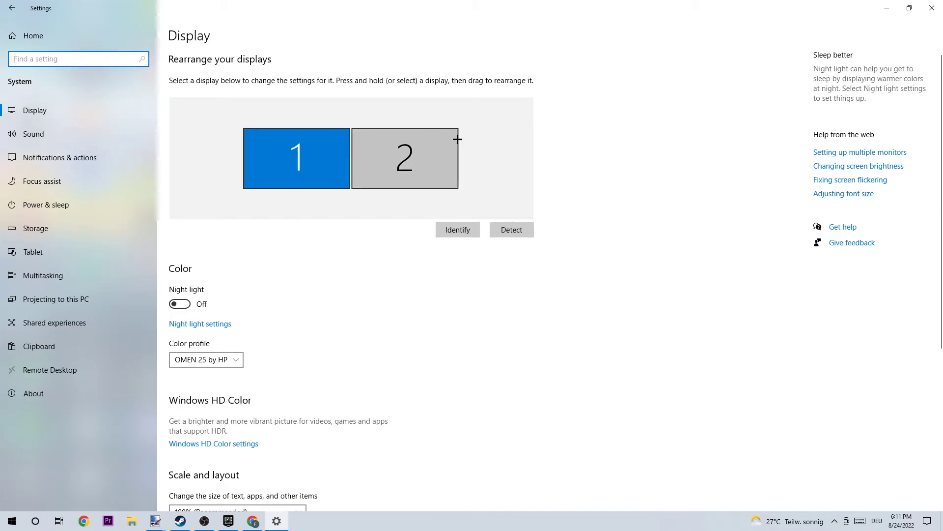
{"action": "mouse_move", "coordinate": [340, 228]}
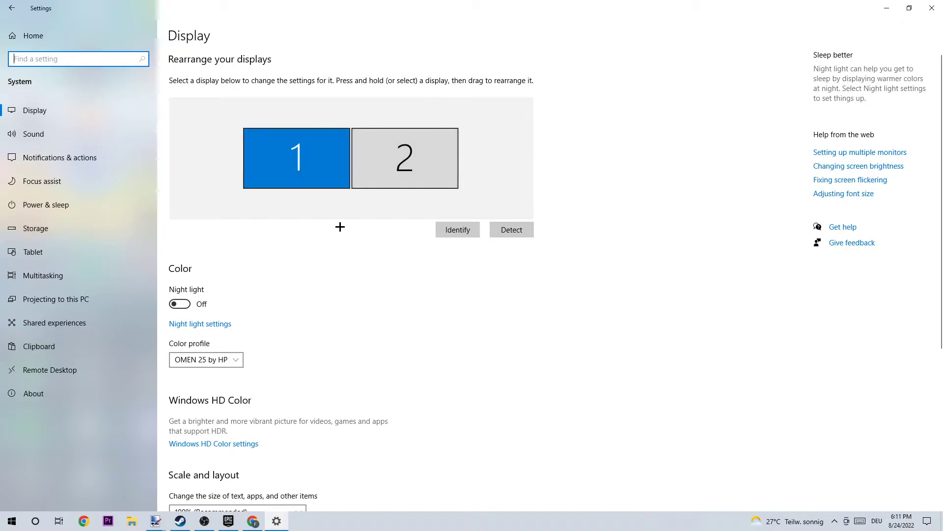
{"action": "mouse_move", "coordinate": [296, 167]}
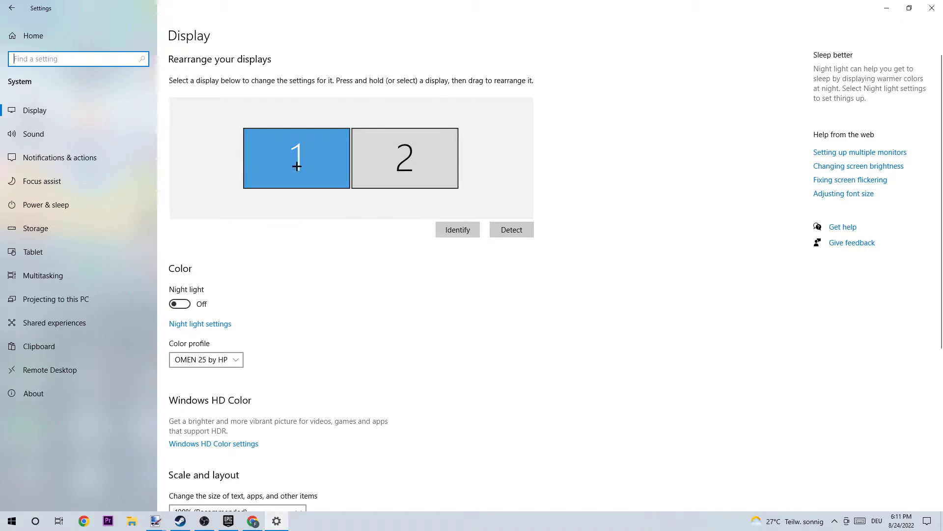
{"action": "mouse_move", "coordinate": [419, 233]}
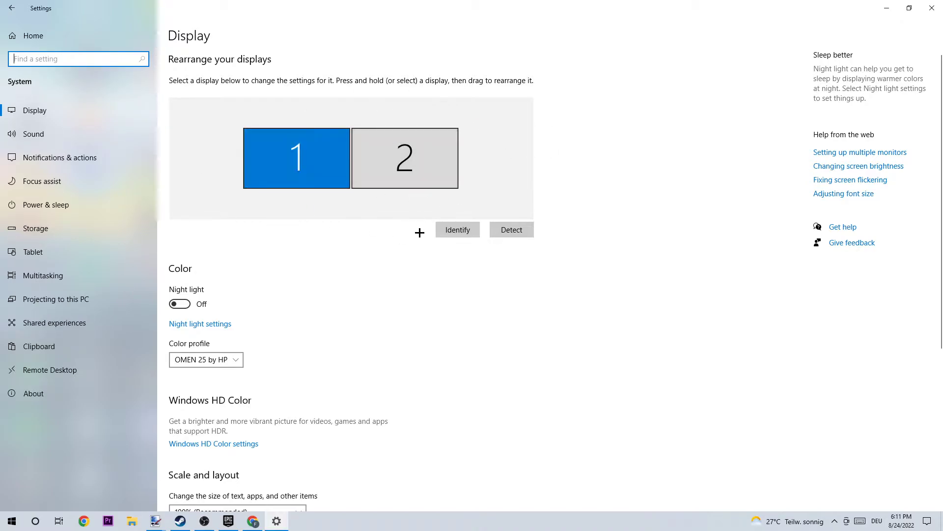
{"action": "scroll", "scroll_direction": "down", "scroll_amount": 3}
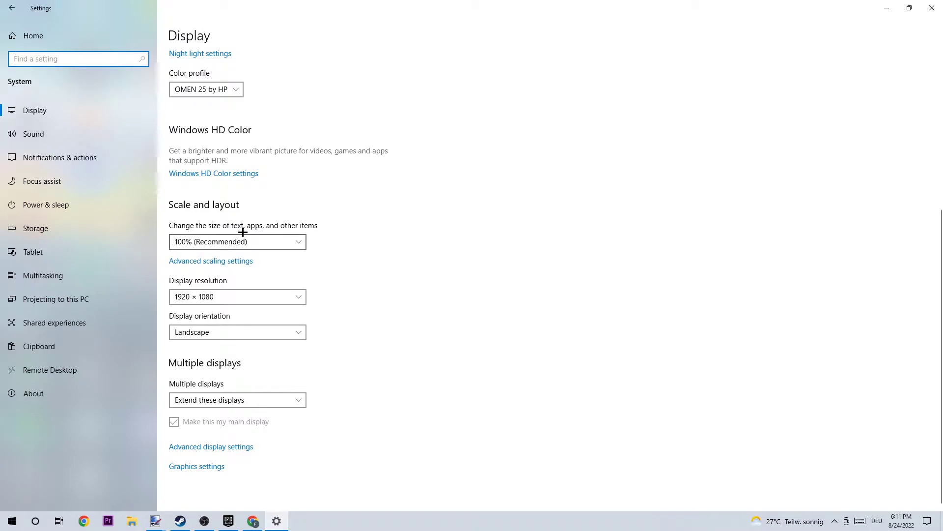
{"action": "mouse_move", "coordinate": [224, 286]}
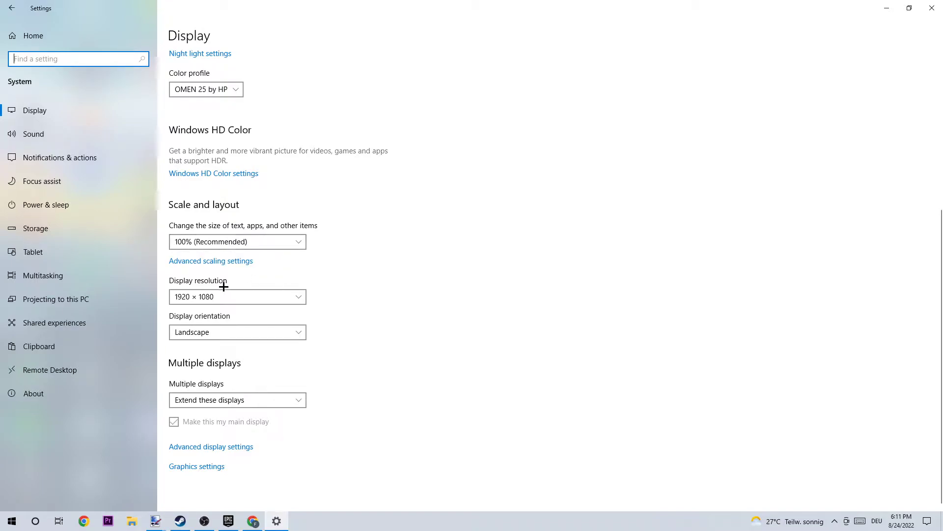
{"action": "mouse_move", "coordinate": [198, 291]}
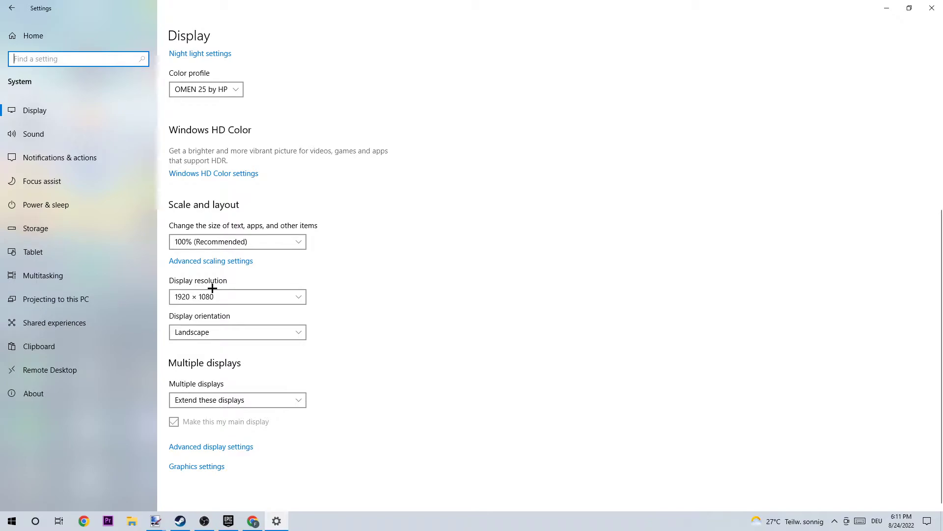
{"action": "mouse_move", "coordinate": [230, 289]}
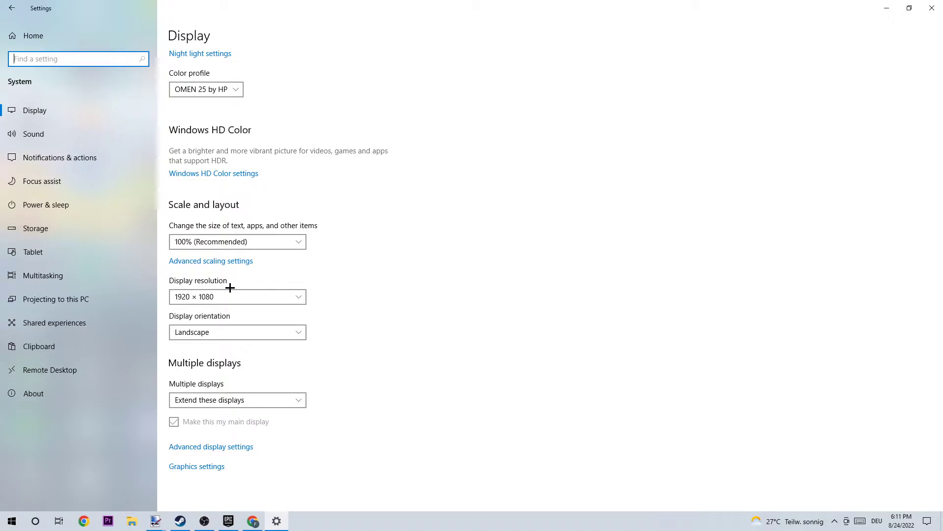
{"action": "left_click", "coordinate": [59, 158]}
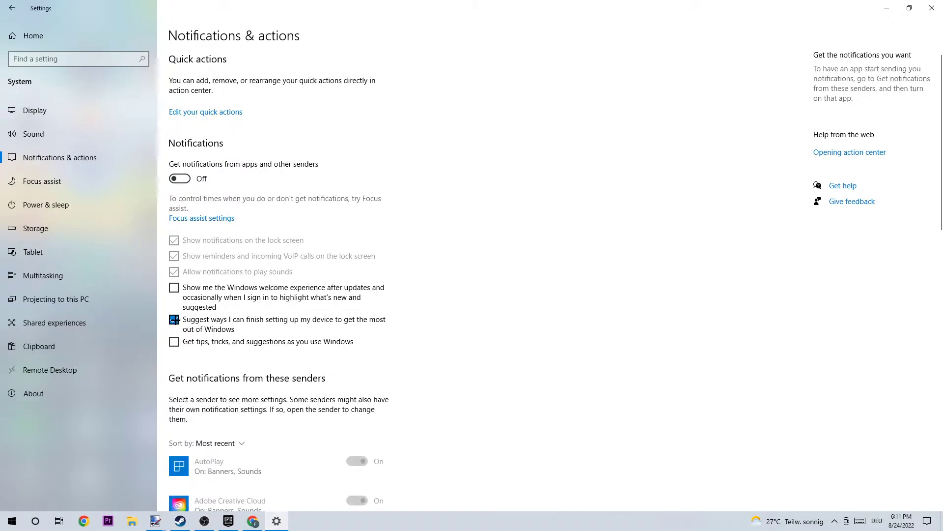
{"action": "left_click", "coordinate": [174, 318]}
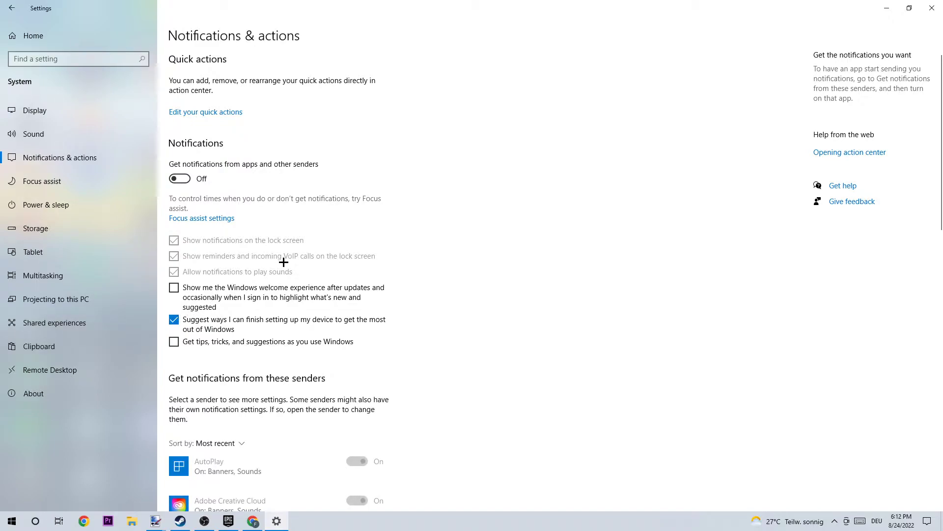
{"action": "mouse_move", "coordinate": [210, 181]}
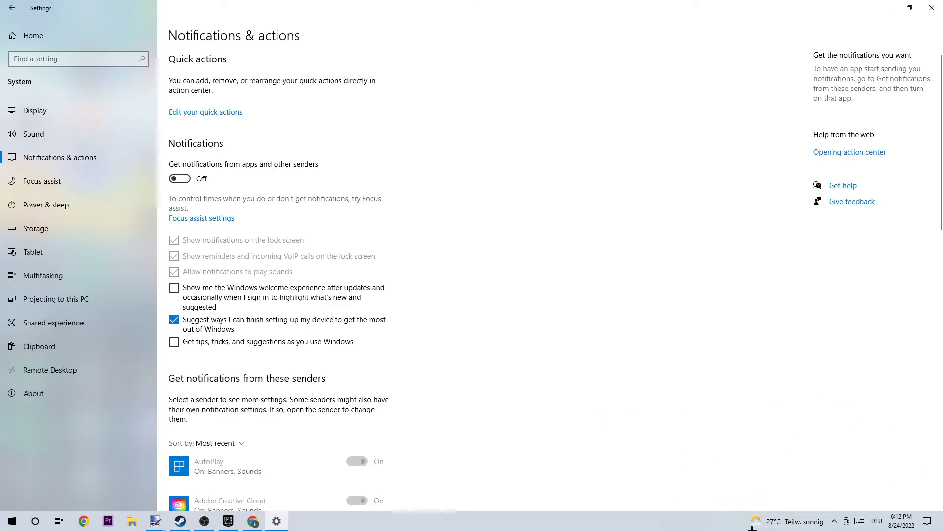
{"action": "mouse_move", "coordinate": [781, 463]}
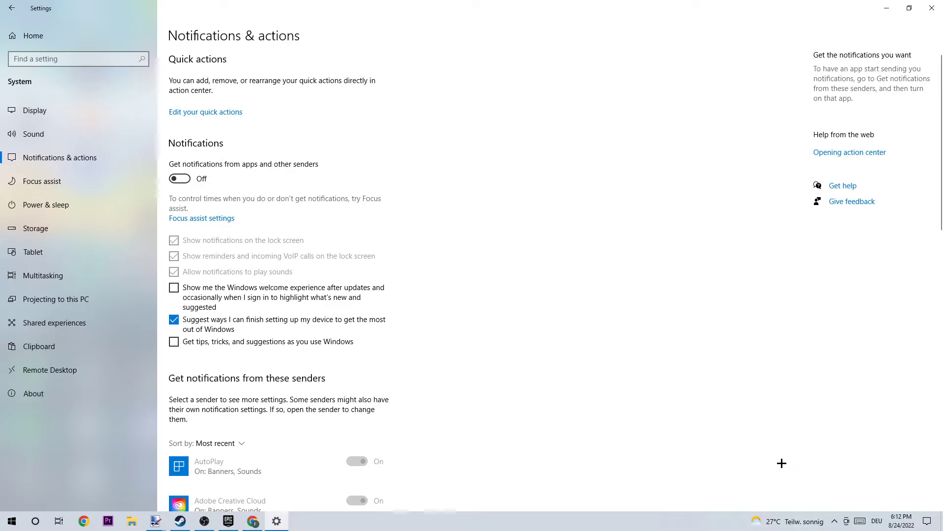
{"action": "mouse_move", "coordinate": [767, 428]}
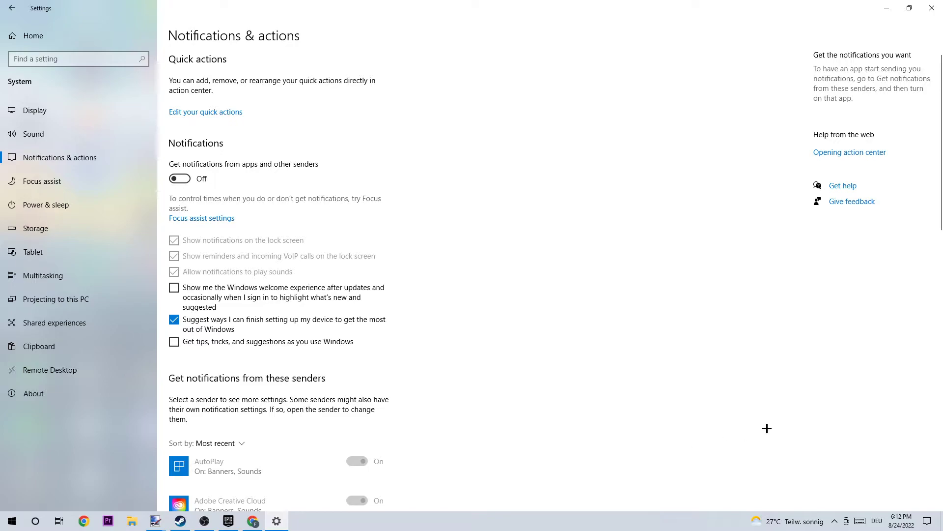
{"action": "mouse_move", "coordinate": [563, 401]}
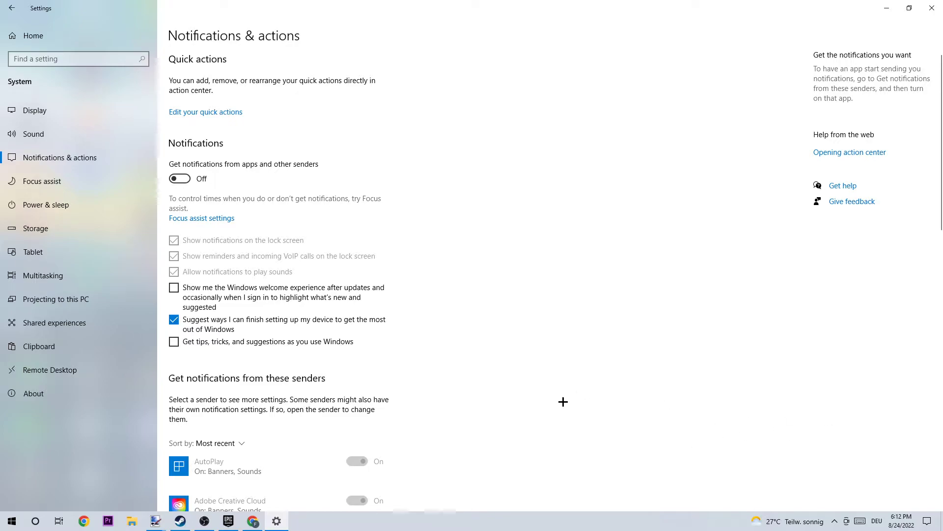
{"action": "mouse_move", "coordinate": [550, 320]}
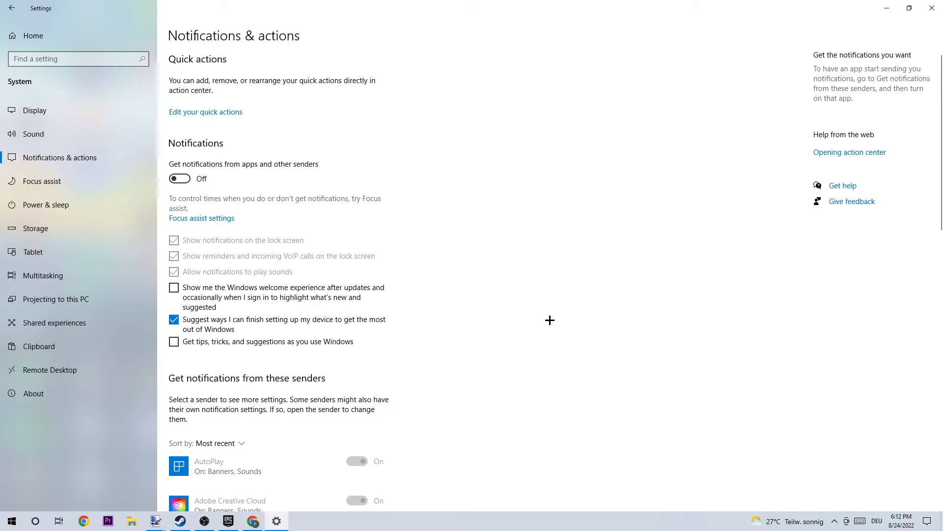
{"action": "mouse_move", "coordinate": [303, 235]}
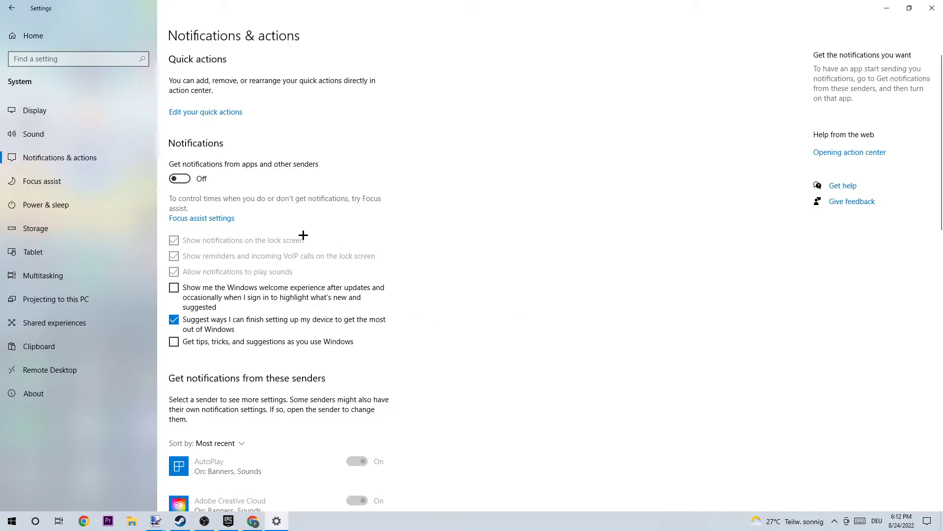
Go to Power & sleep and open Additional power settings listing the plans.
{"action": "left_click", "coordinate": [45, 205]}
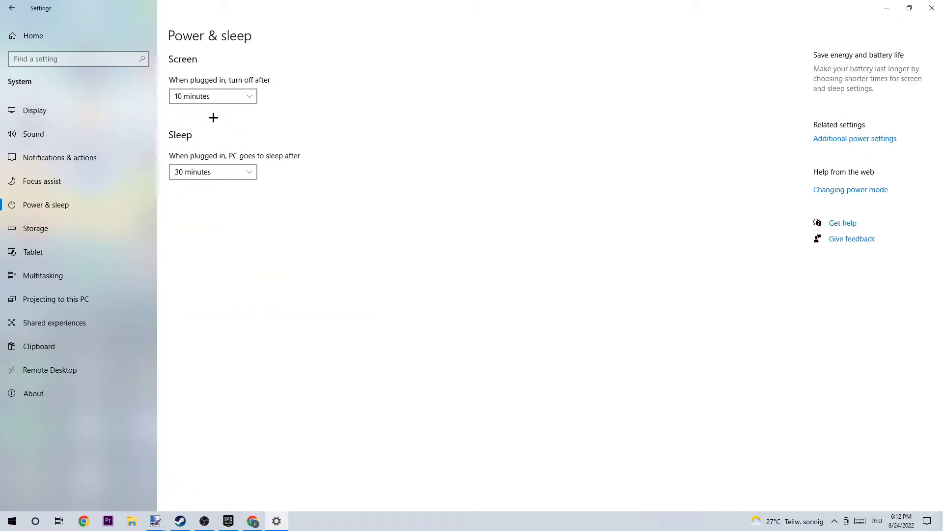
{"action": "mouse_move", "coordinate": [854, 139]}
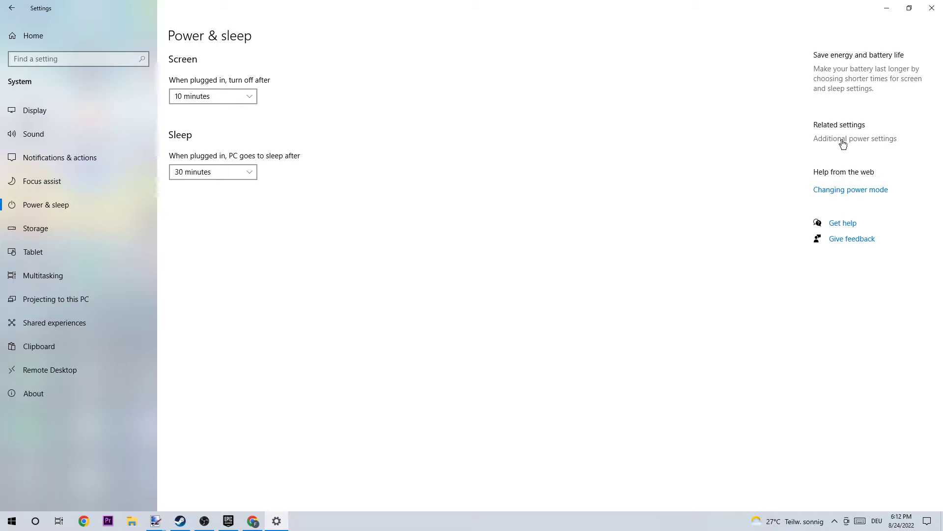
{"action": "left_click", "coordinate": [854, 137]}
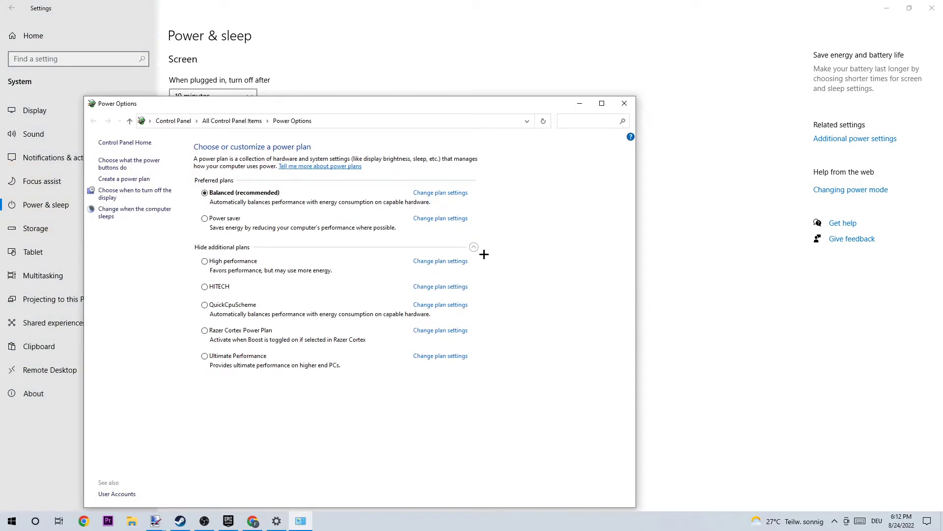
Review additional power plans, close Power Options with Balanced kept, and go to Storage.
{"action": "left_click", "coordinate": [474, 247]}
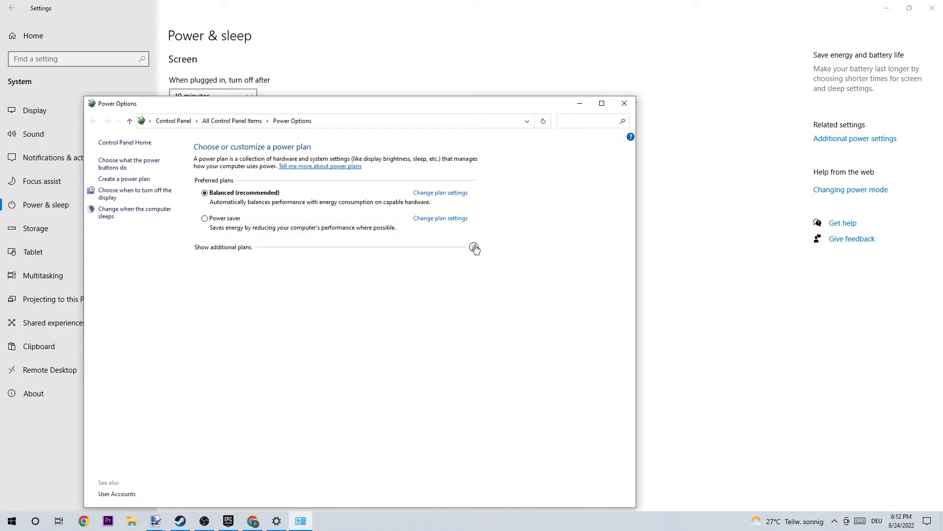
{"action": "left_click", "coordinate": [475, 247]}
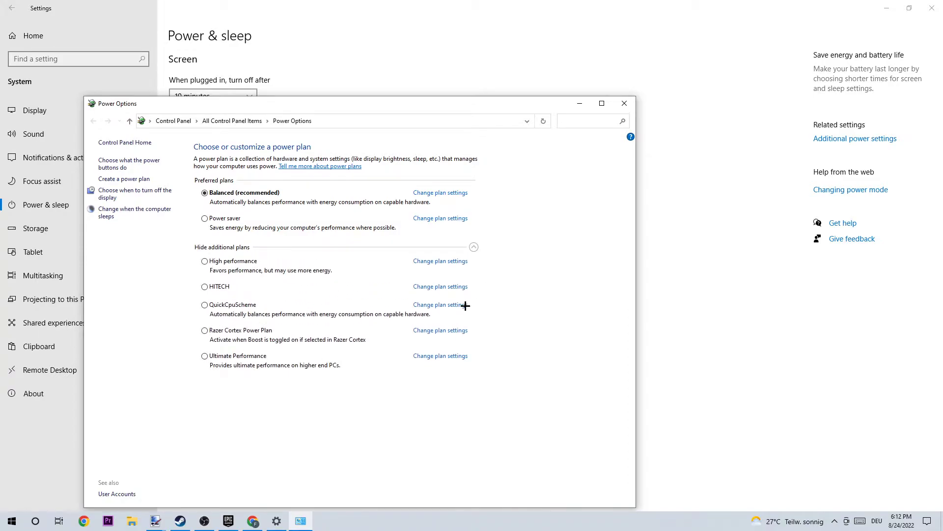
{"action": "mouse_move", "coordinate": [262, 263]}
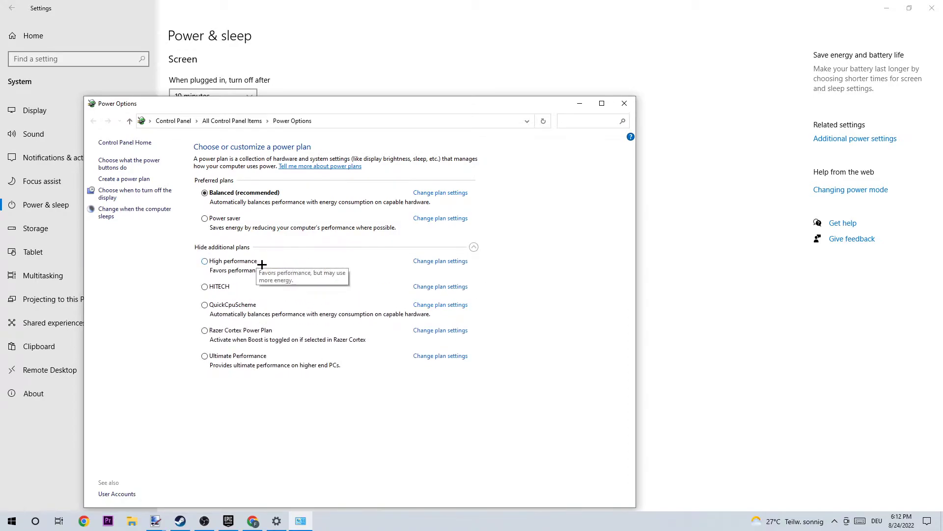
{"action": "mouse_move", "coordinate": [491, 211]}
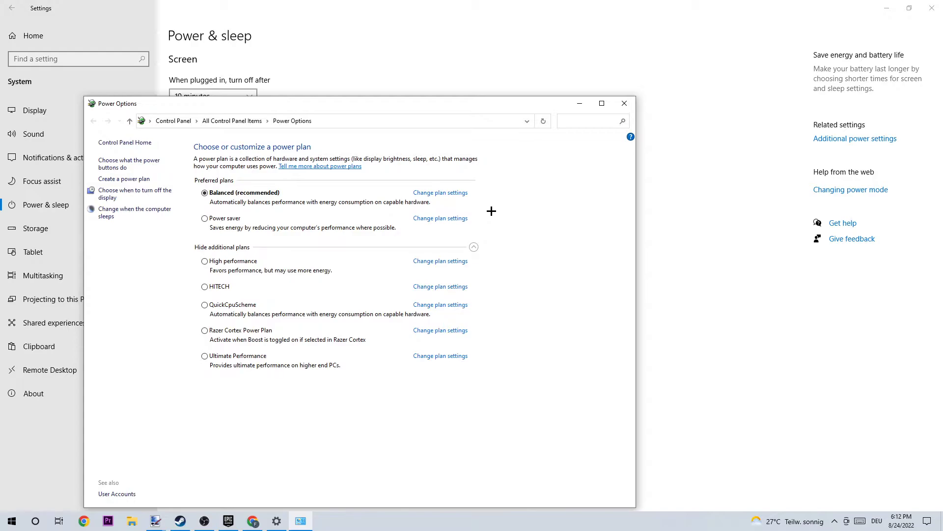
{"action": "mouse_move", "coordinate": [240, 198]}
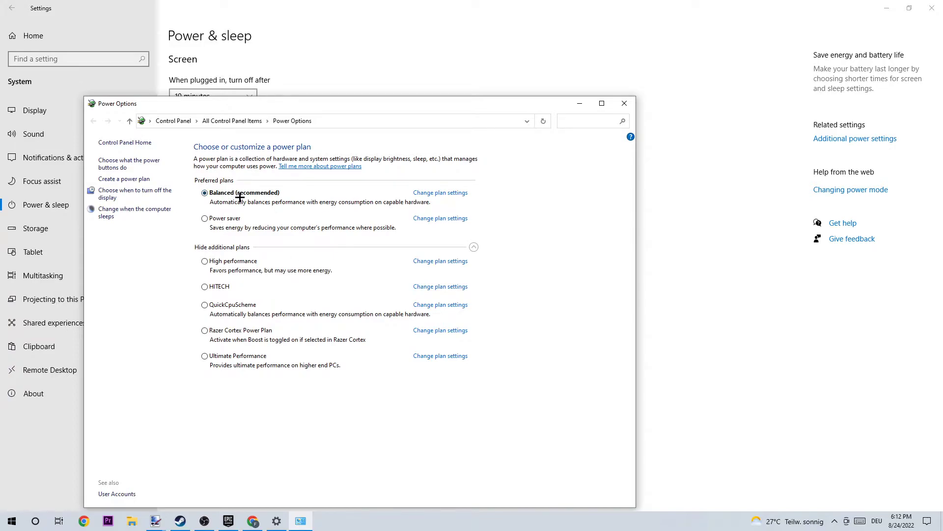
{"action": "mouse_move", "coordinate": [227, 268]}
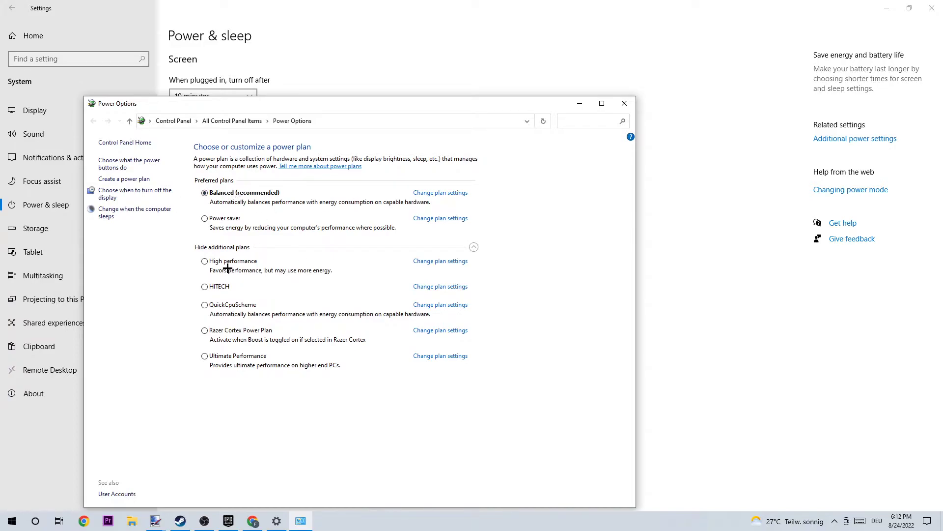
{"action": "mouse_move", "coordinate": [250, 290]}
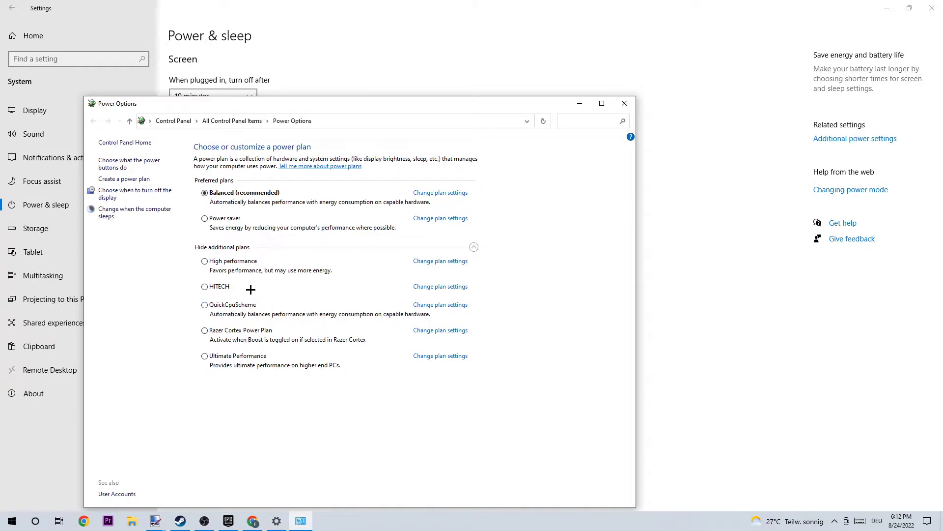
{"action": "mouse_move", "coordinate": [636, 96]}
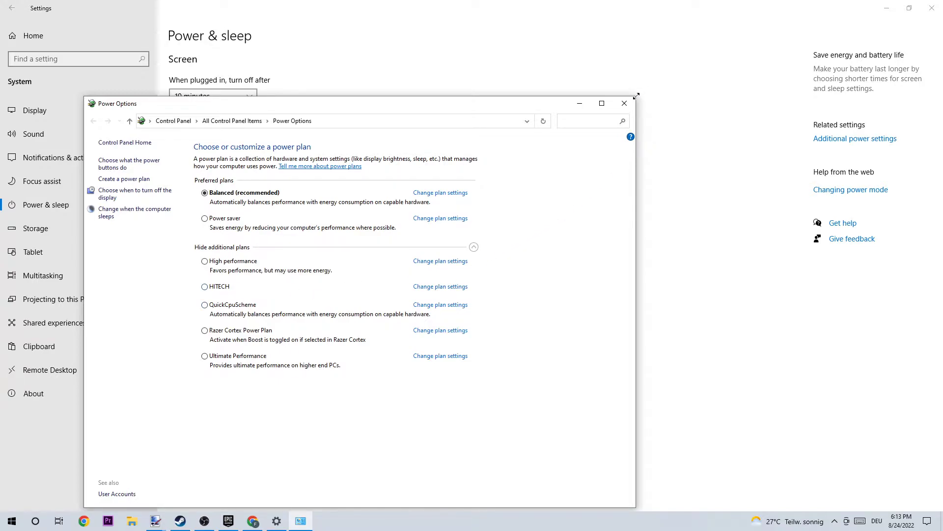
{"action": "left_click", "coordinate": [624, 103]}
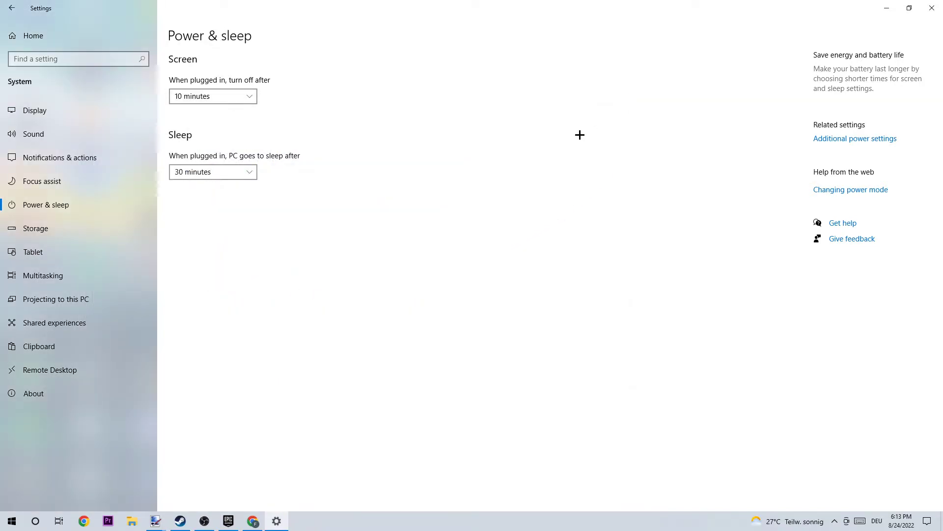
{"action": "left_click", "coordinate": [36, 228]}
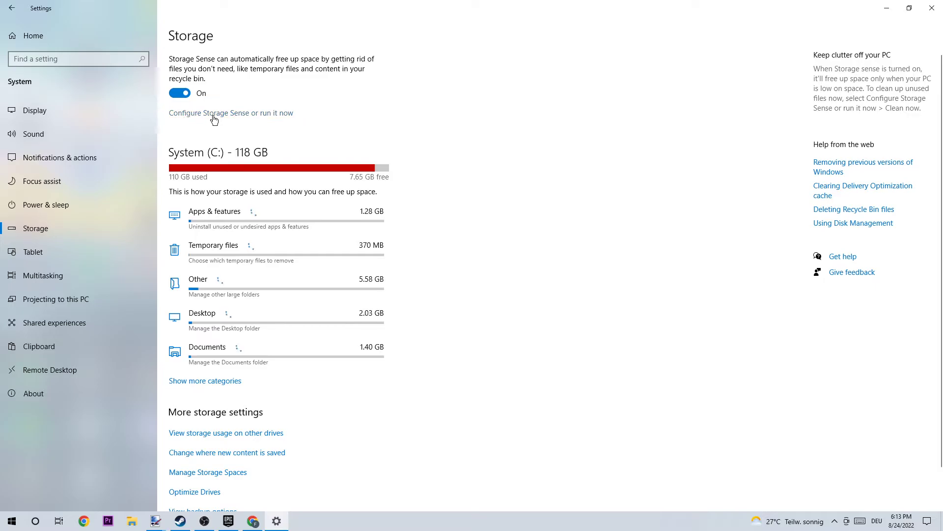
Open Configure Storage Sense, set to run weekly with temporary-file cleanup.
{"action": "left_click", "coordinate": [230, 112]}
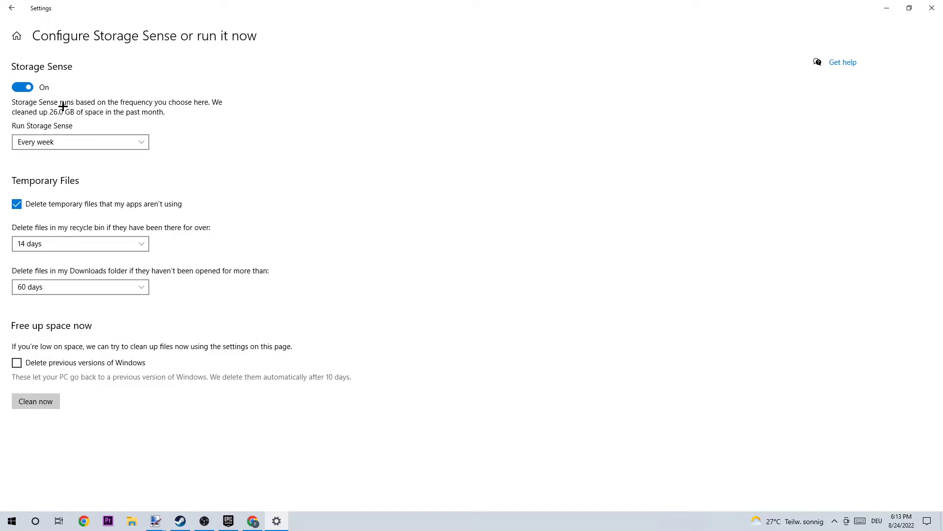
{"action": "mouse_move", "coordinate": [269, 96]}
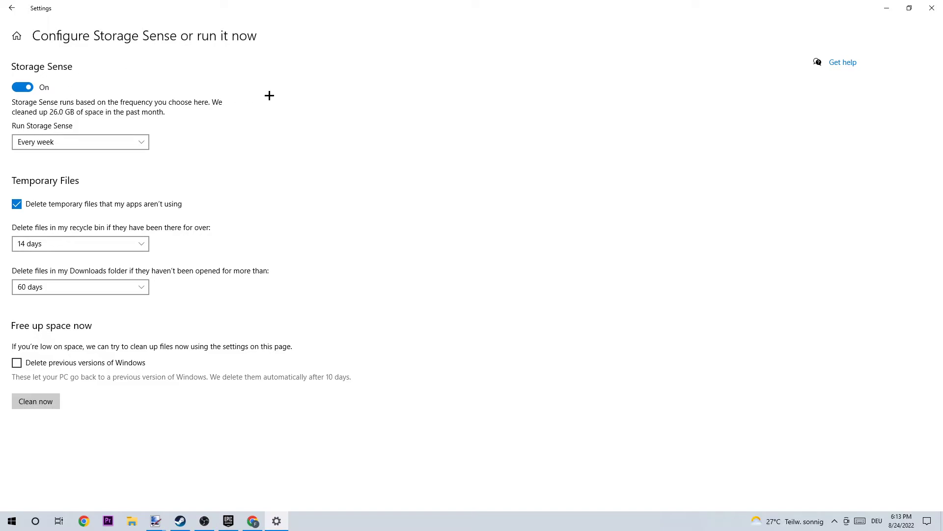
{"action": "mouse_move", "coordinate": [338, 233]}
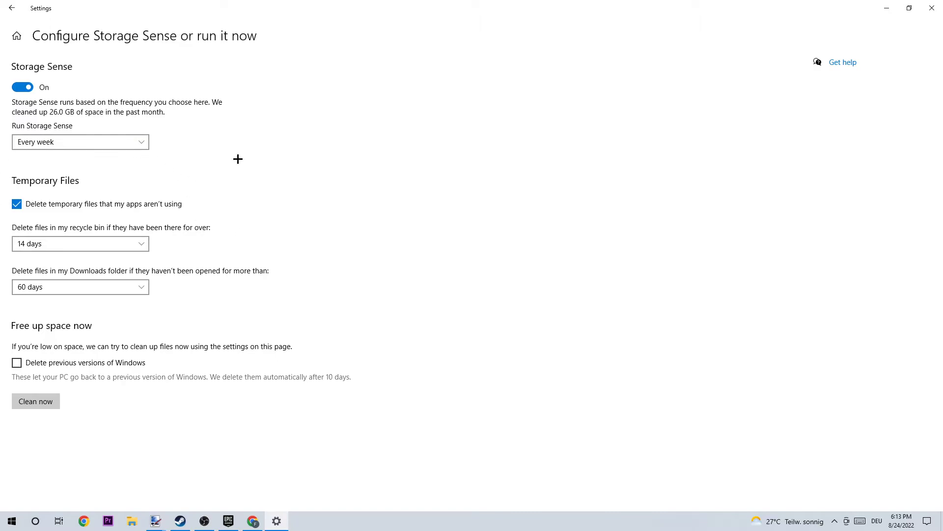
{"action": "mouse_move", "coordinate": [88, 383]}
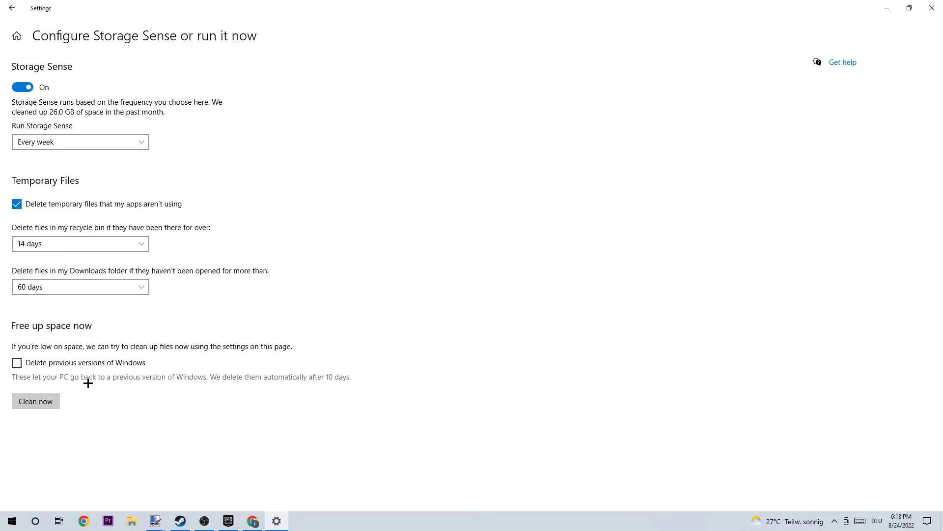
{"action": "mouse_move", "coordinate": [277, 295]}
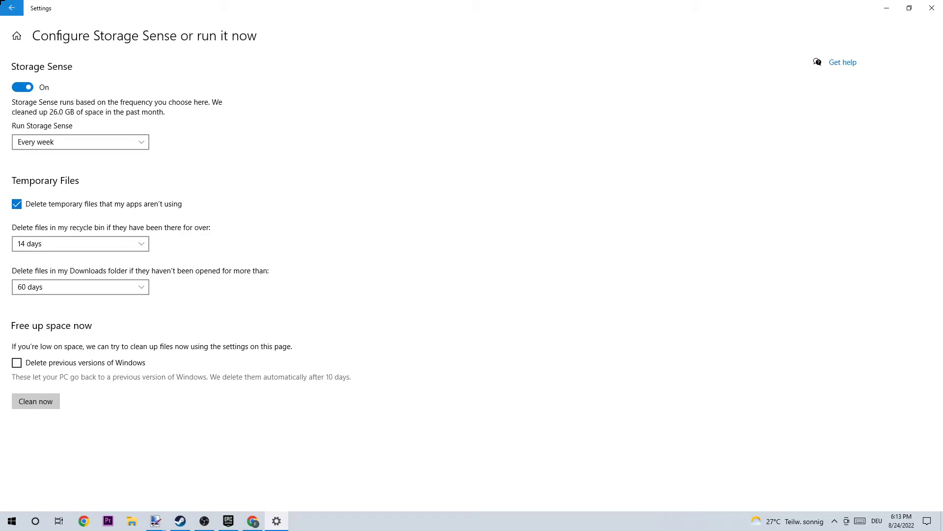
Return to Settings home and open Gaming, where Xbox Game Bar is off.
{"action": "left_click", "coordinate": [12, 8]}
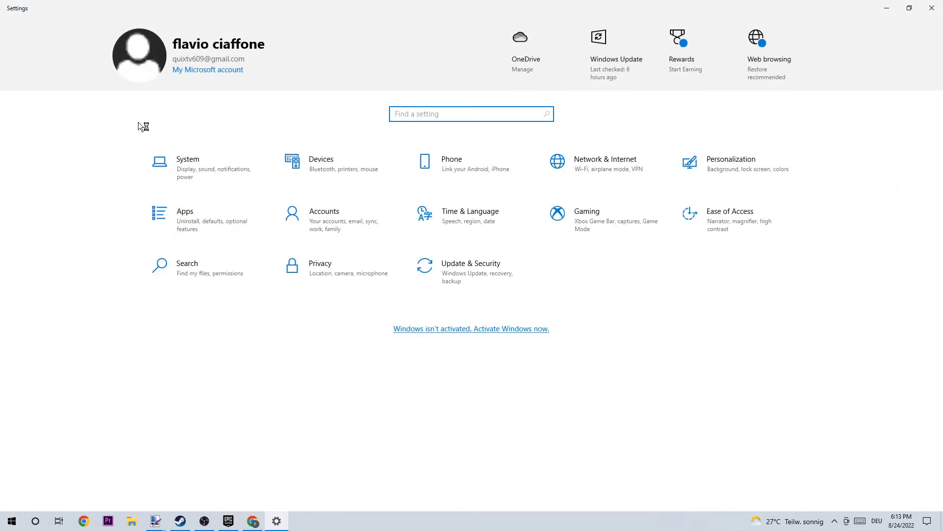
{"action": "mouse_move", "coordinate": [603, 219]}
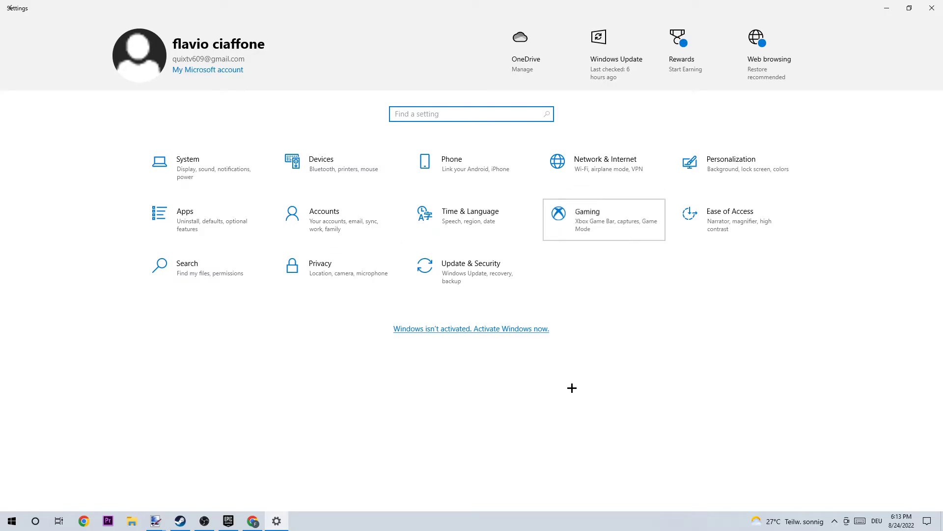
{"action": "left_click", "coordinate": [603, 219]}
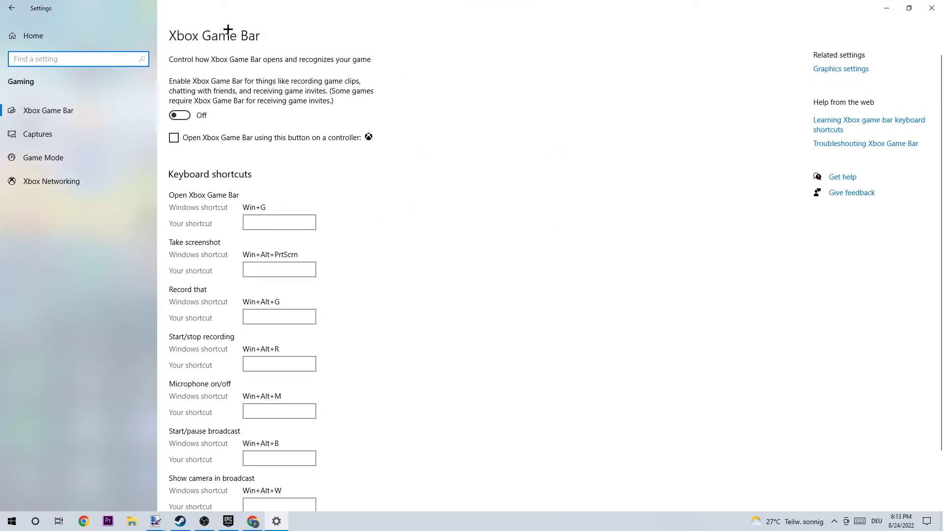
{"action": "mouse_move", "coordinate": [235, 120]}
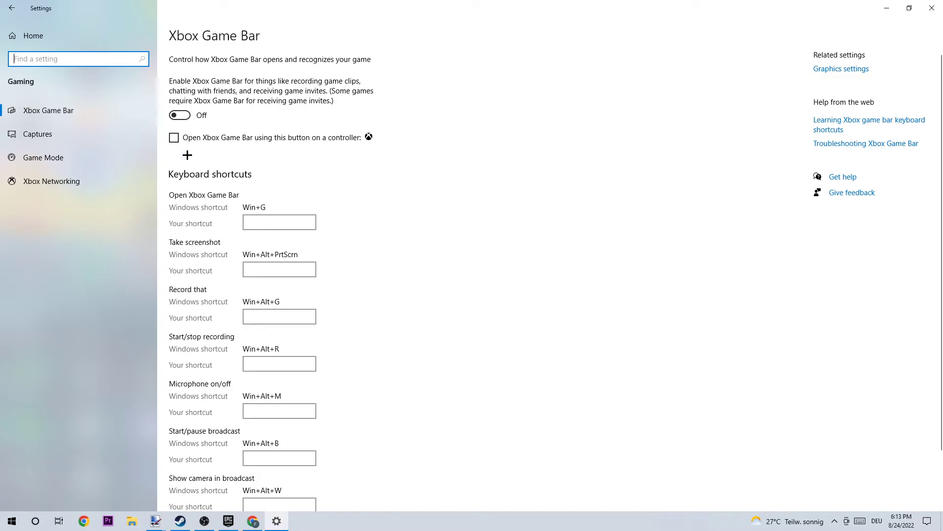
{"action": "mouse_move", "coordinate": [224, 128]}
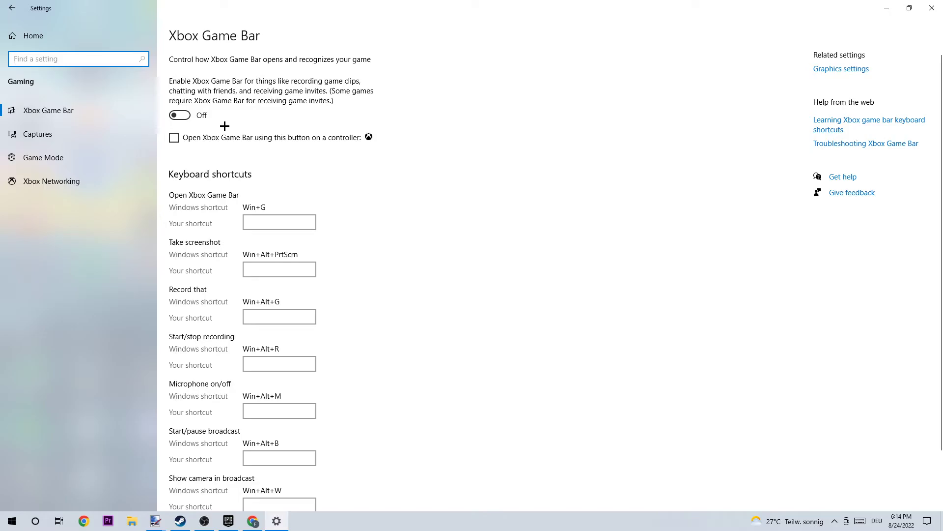
{"action": "mouse_move", "coordinate": [64, 136]}
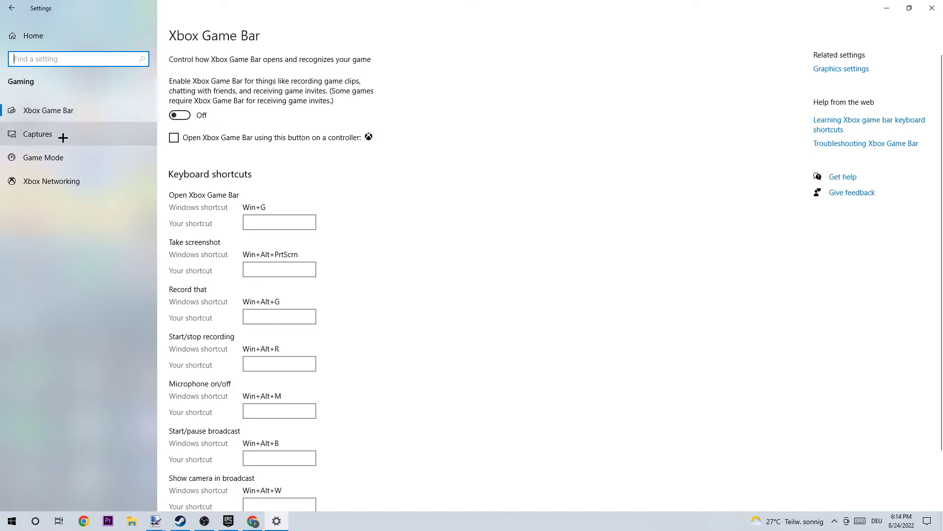
Open Captures, where background recording and game audio recording are off.
{"action": "left_click", "coordinate": [38, 134]}
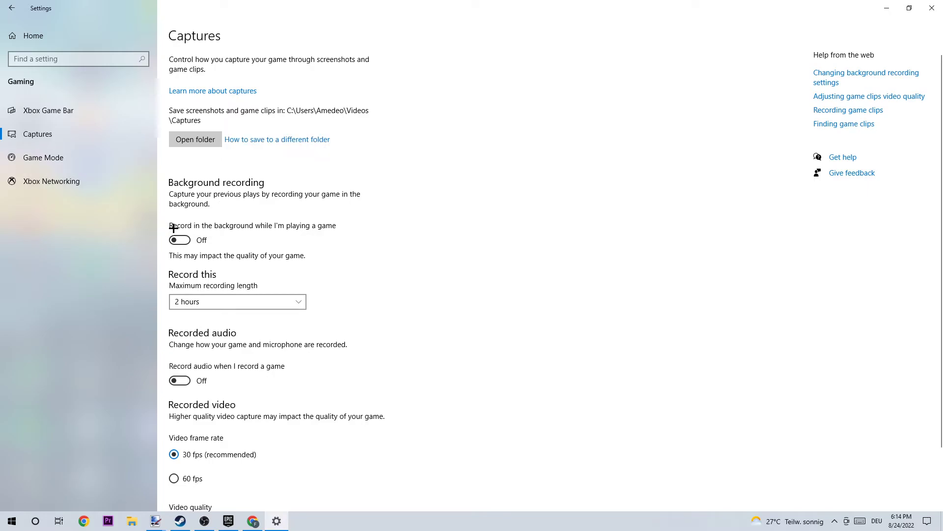
{"action": "mouse_move", "coordinate": [348, 230]}
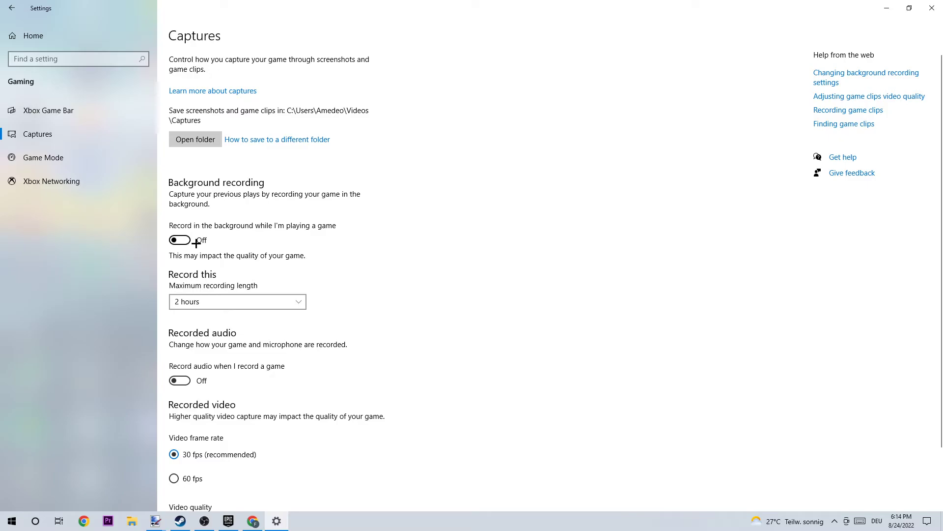
{"action": "mouse_move", "coordinate": [324, 229]}
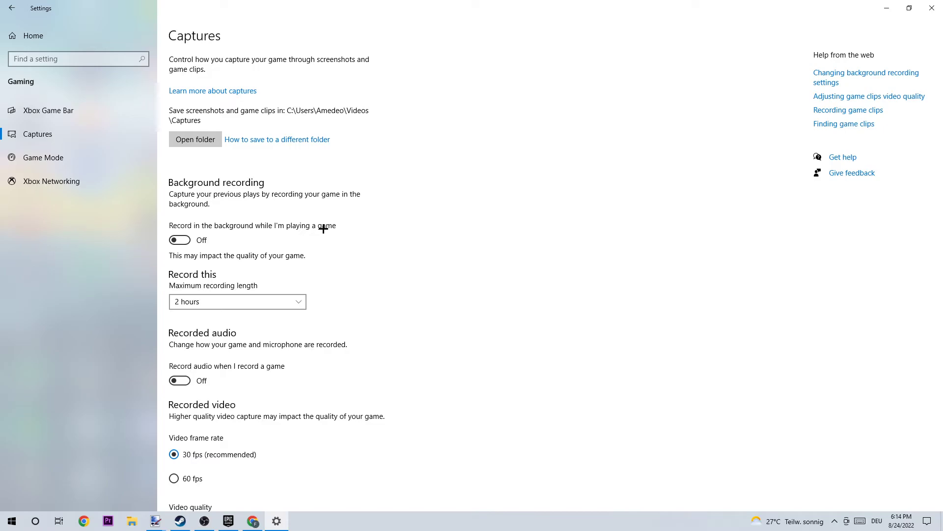
{"action": "mouse_move", "coordinate": [246, 244]}
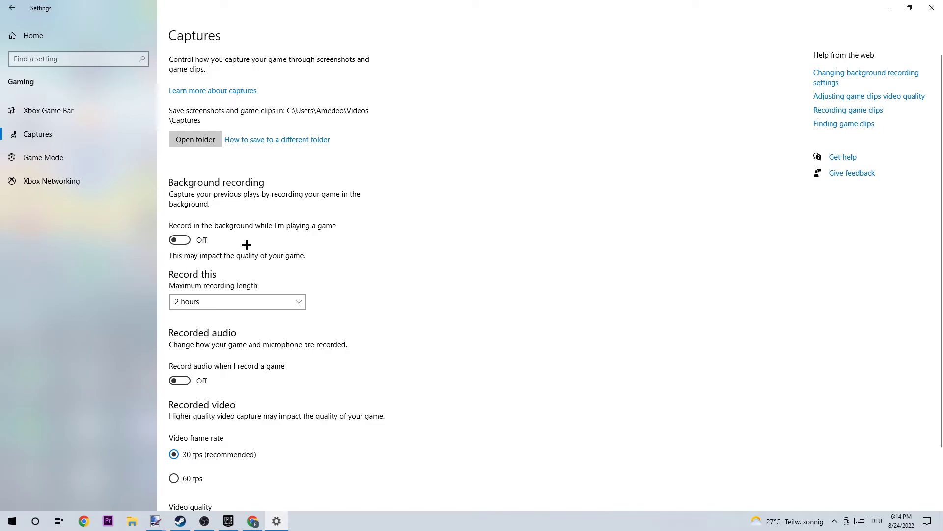
Open the Game Mode page and confirm Game Mode is on.
{"action": "left_click", "coordinate": [42, 158]}
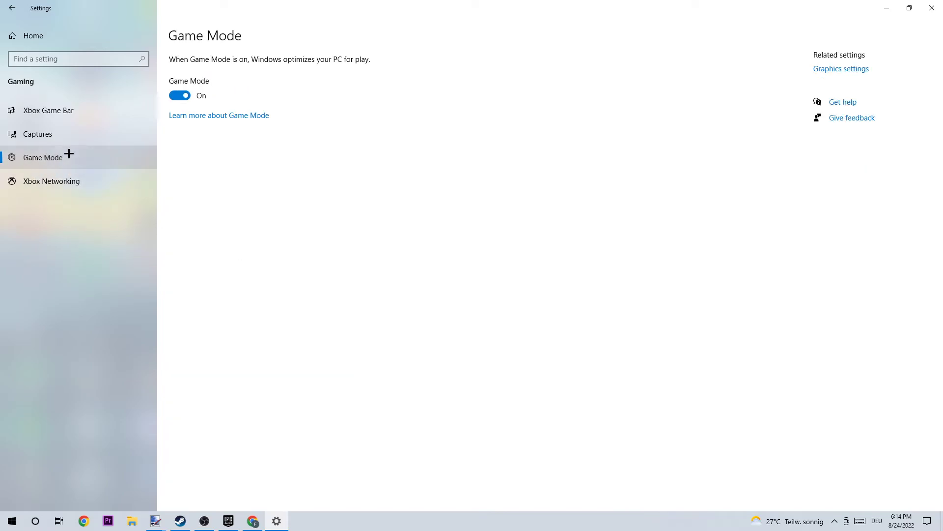
{"action": "mouse_move", "coordinate": [212, 148]}
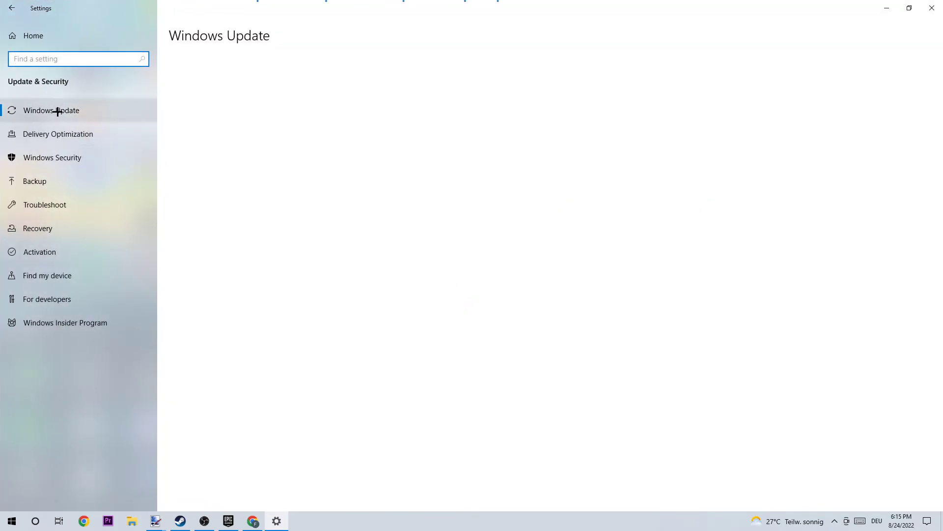
Open Windows Update and confirm the PC is up to date.
{"action": "left_click", "coordinate": [51, 111]}
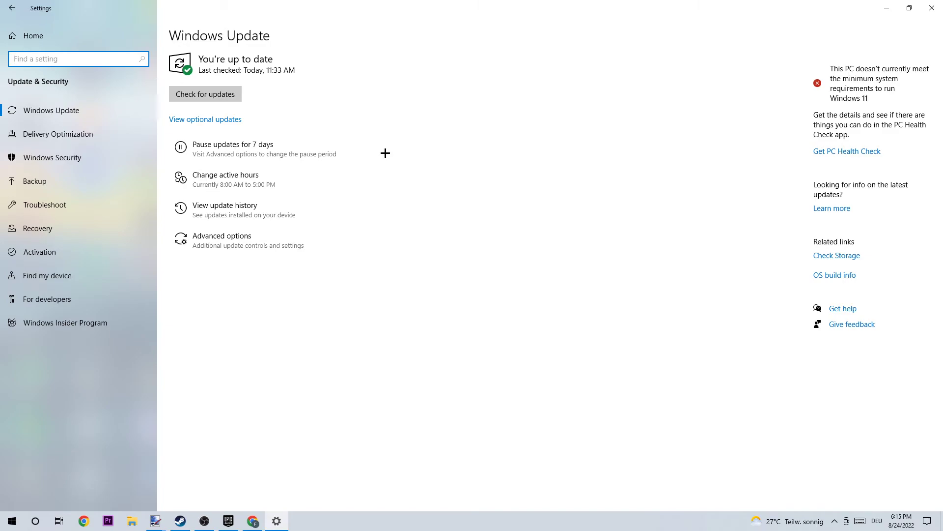
{"action": "mouse_move", "coordinate": [393, 97]}
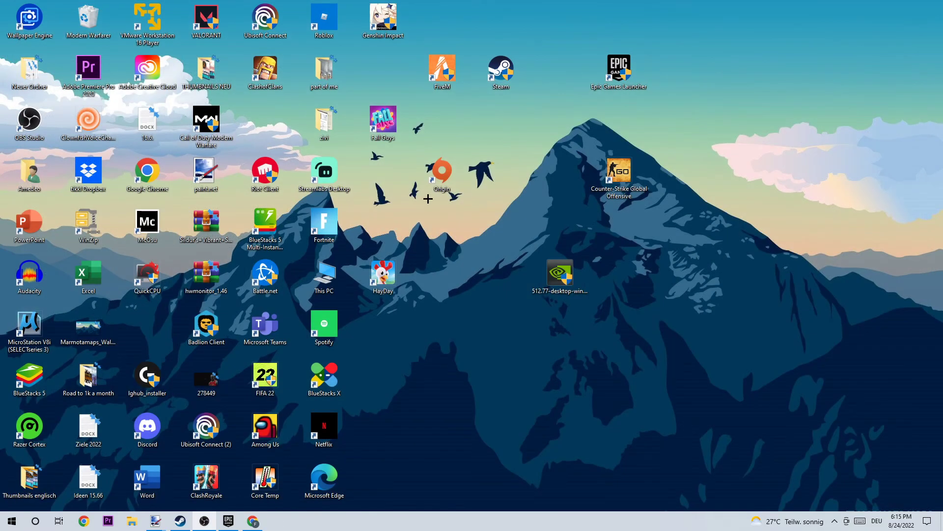
Close Settings and bring up the taskbar context menu on the desktop.
{"action": "left_click", "coordinate": [559, 273]}
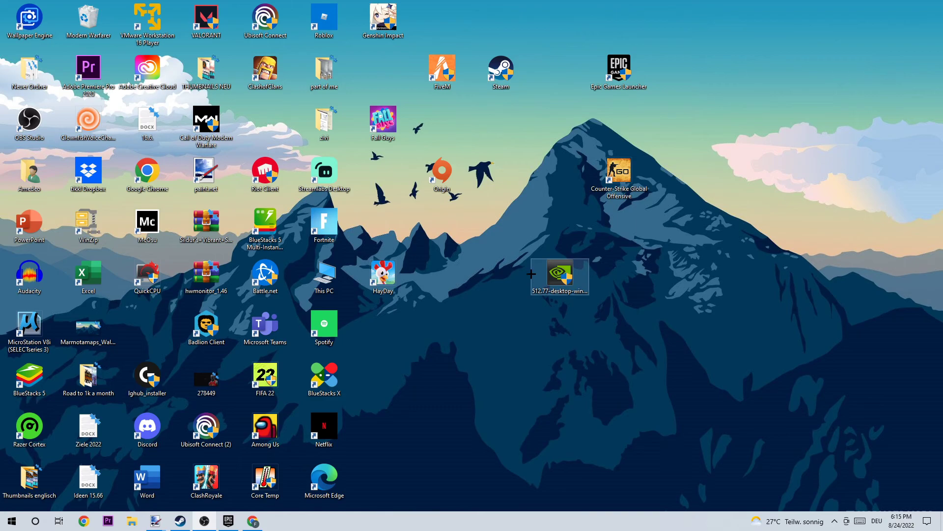
{"action": "left_click", "coordinate": [504, 246]}
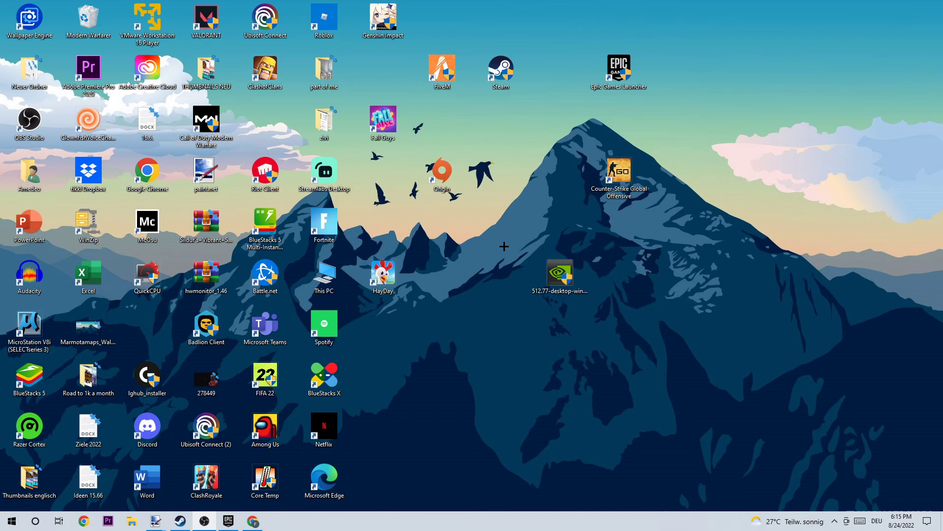
{"action": "mouse_move", "coordinate": [547, 224]}
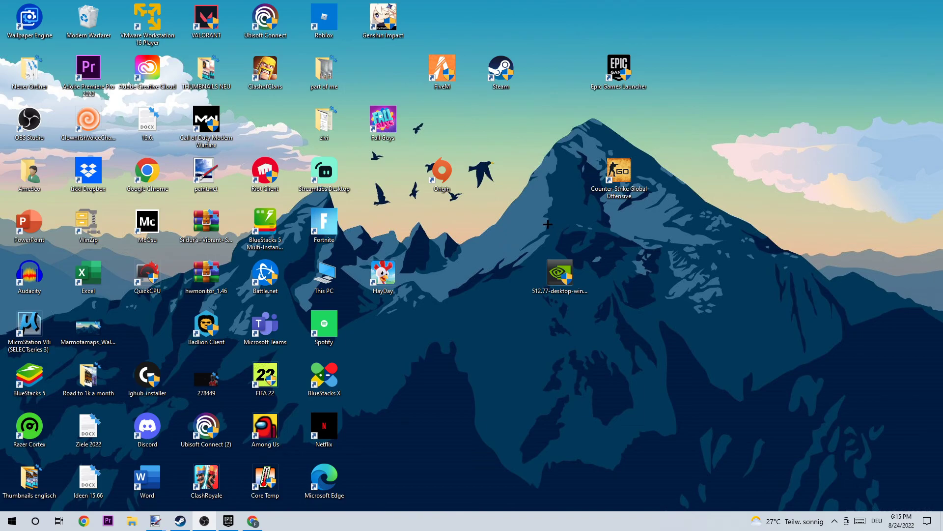
{"action": "right_click", "coordinate": [560, 520]}
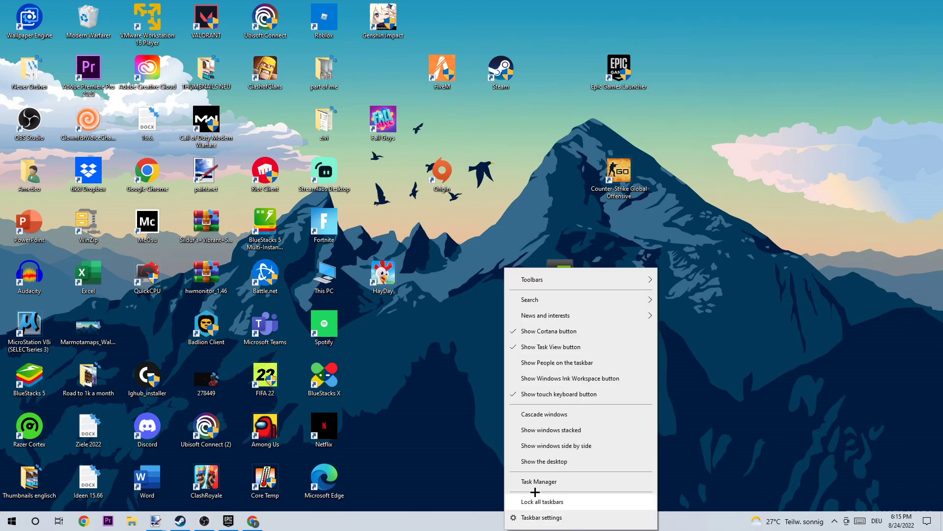
Open Task Manager, sort processes by CPU then GPU usage, and close it.
{"action": "left_click", "coordinate": [539, 481]}
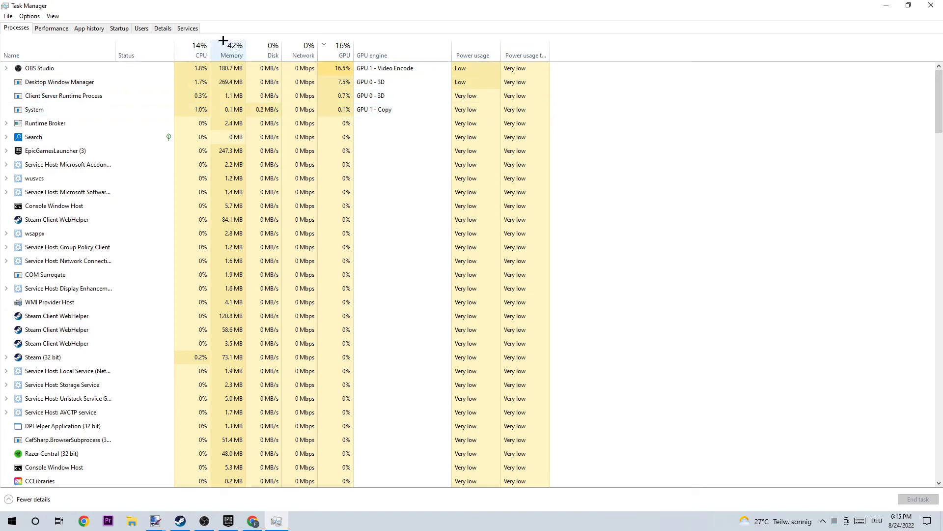
{"action": "left_click", "coordinate": [200, 50]}
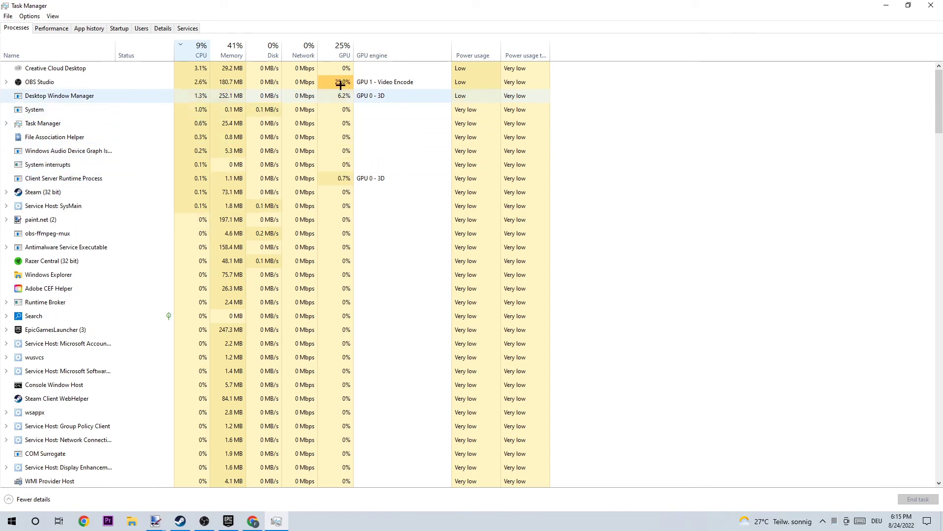
{"action": "left_click", "coordinate": [343, 48]}
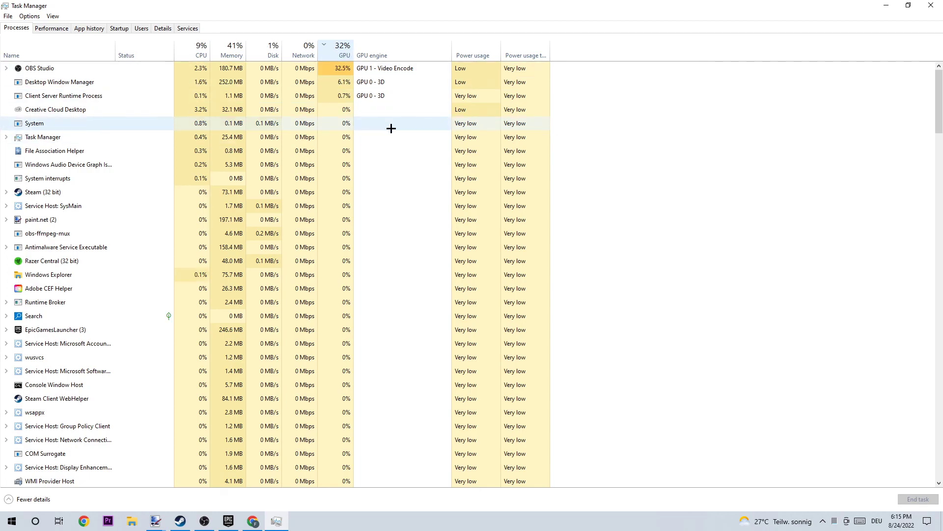
{"action": "left_click", "coordinate": [908, 5]}
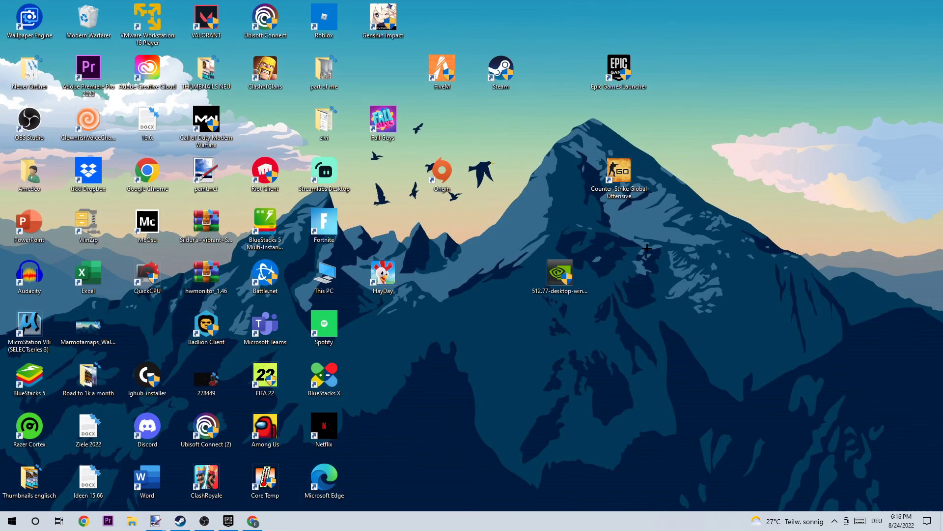
{"action": "mouse_move", "coordinate": [660, 212]}
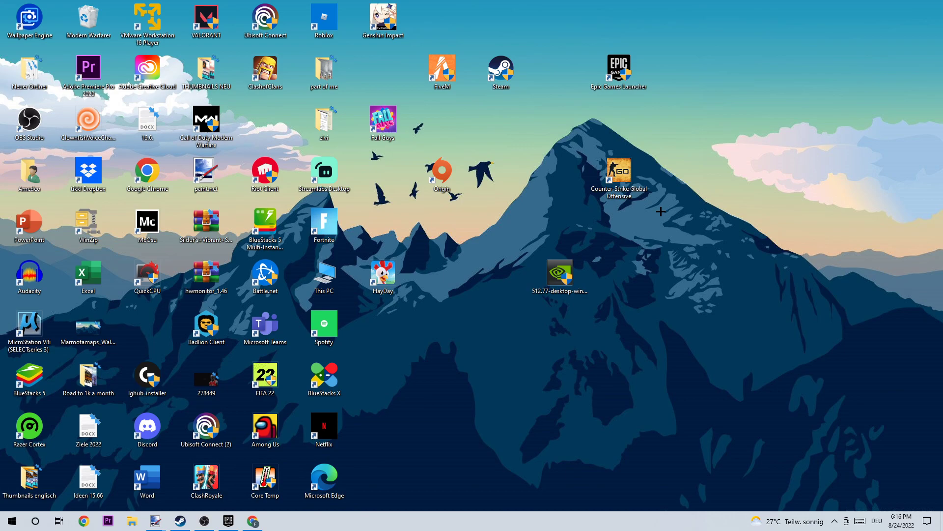